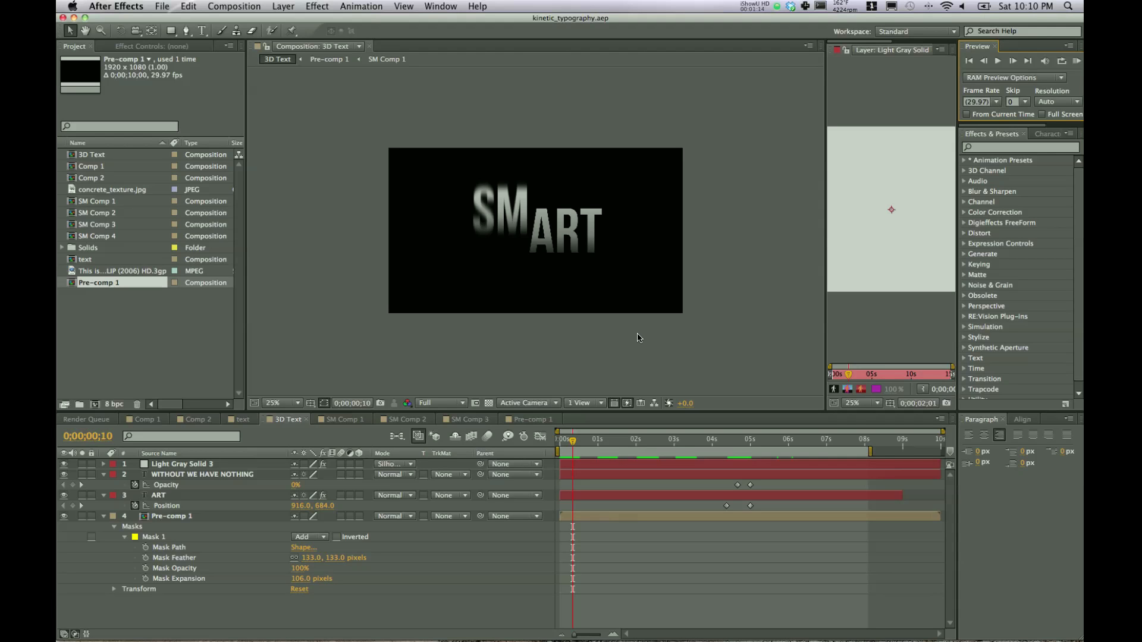
{"action": "mouse_move", "coordinate": [728, 314]}
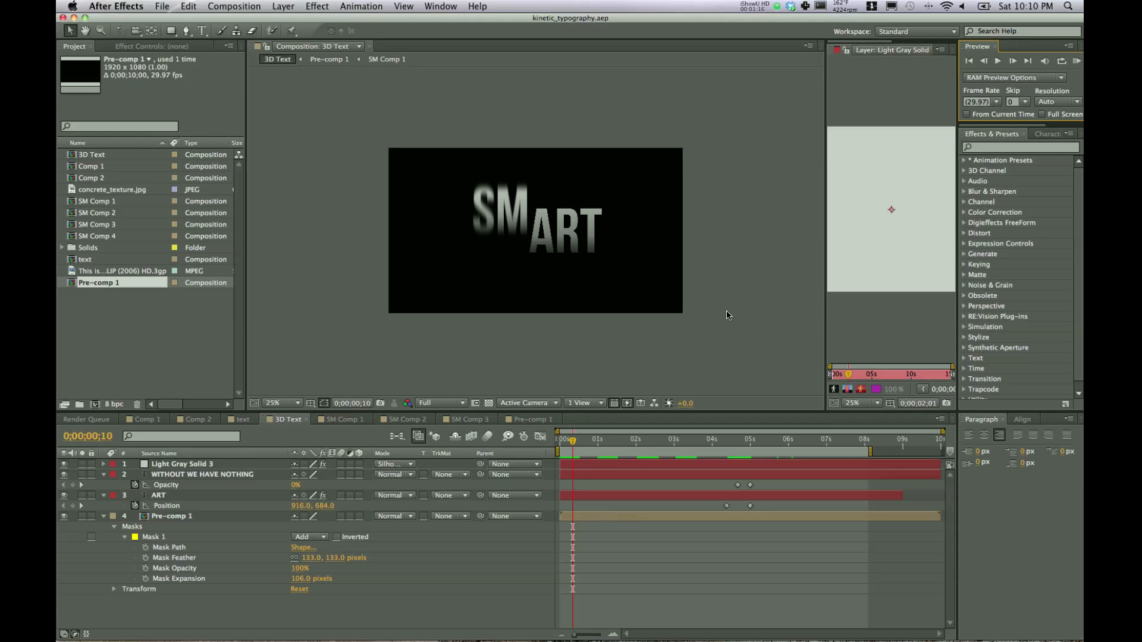
{"action": "mouse_move", "coordinate": [726, 291]}
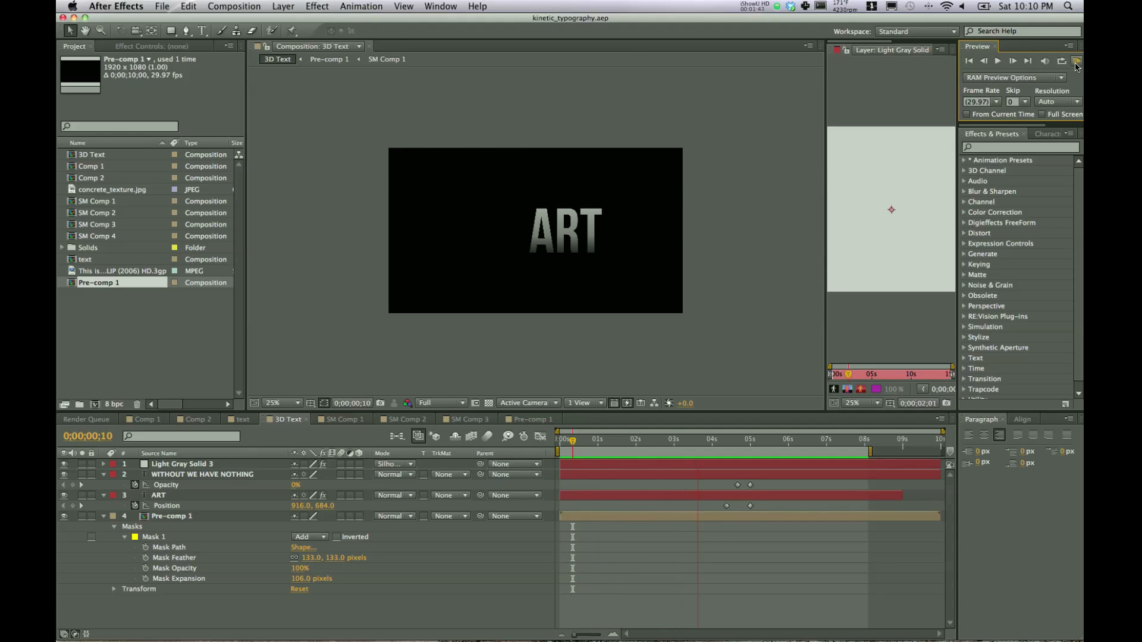
Preview and stop the finished reference animation before starting fresh
{"action": "left_click", "coordinate": [1075, 60]}
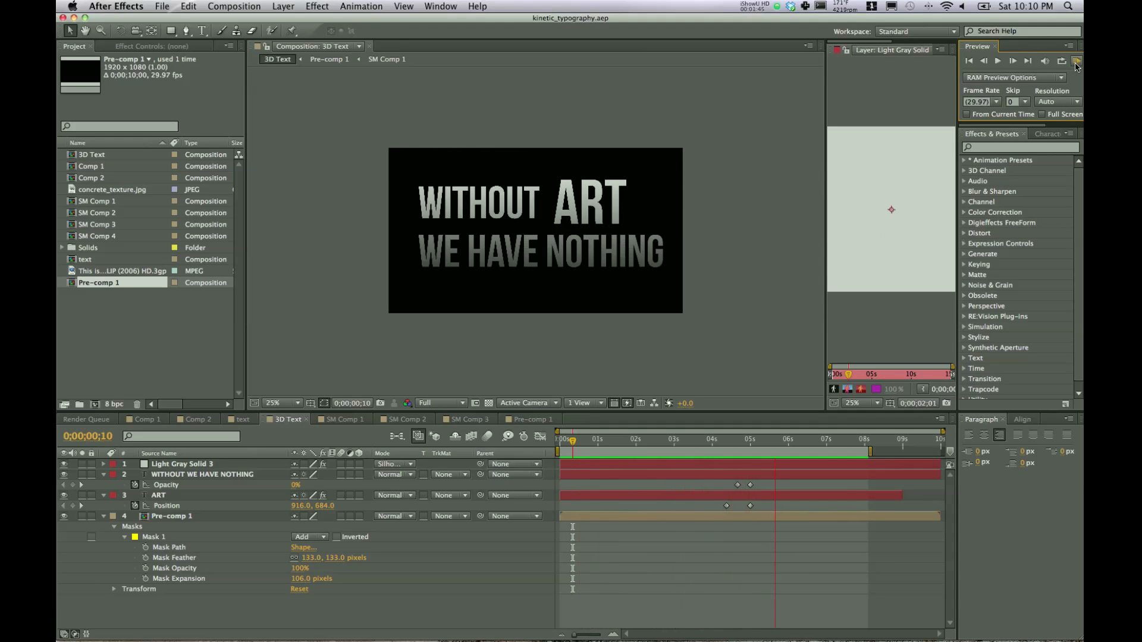
{"action": "left_click", "coordinate": [1077, 61]}
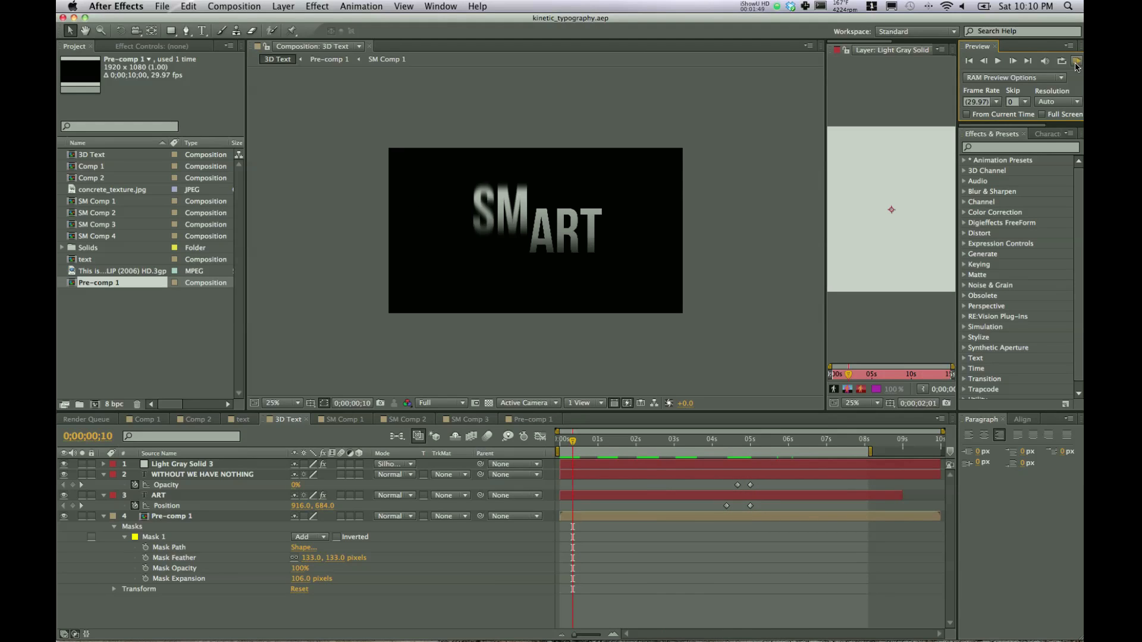
{"action": "left_click", "coordinate": [1077, 60]}
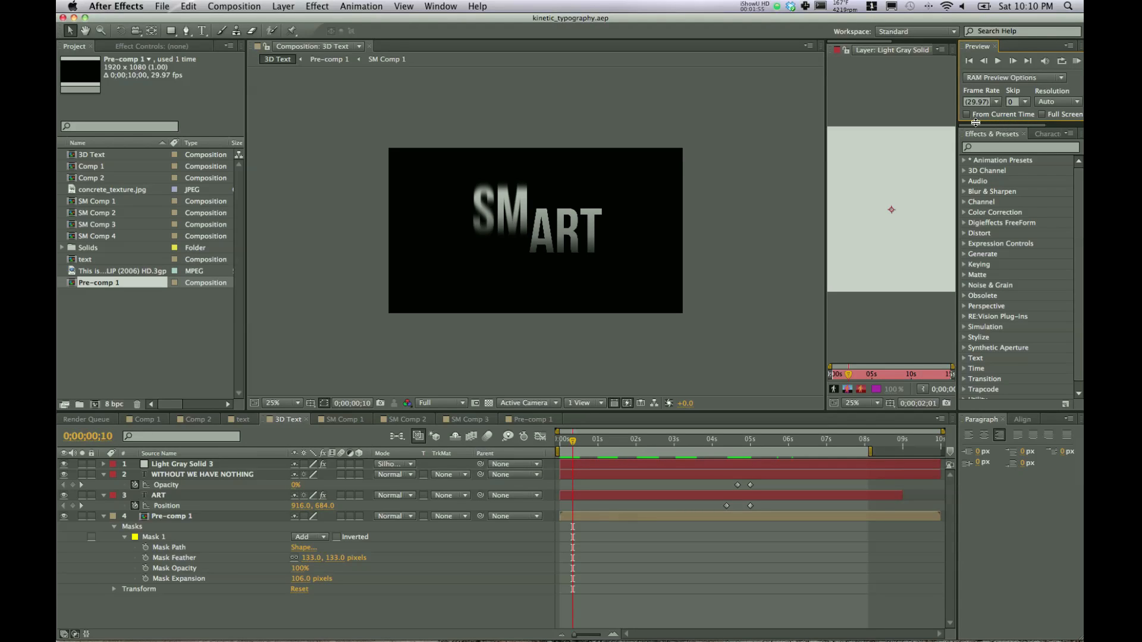
{"action": "mouse_move", "coordinate": [738, 287]}
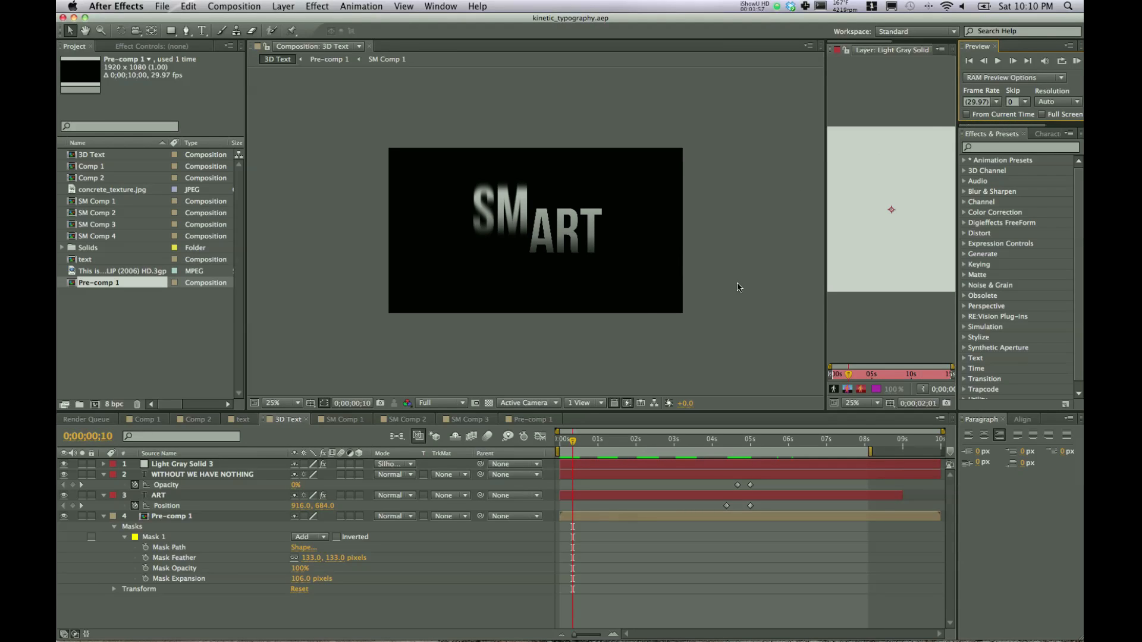
{"action": "mouse_move", "coordinate": [470, 199]}
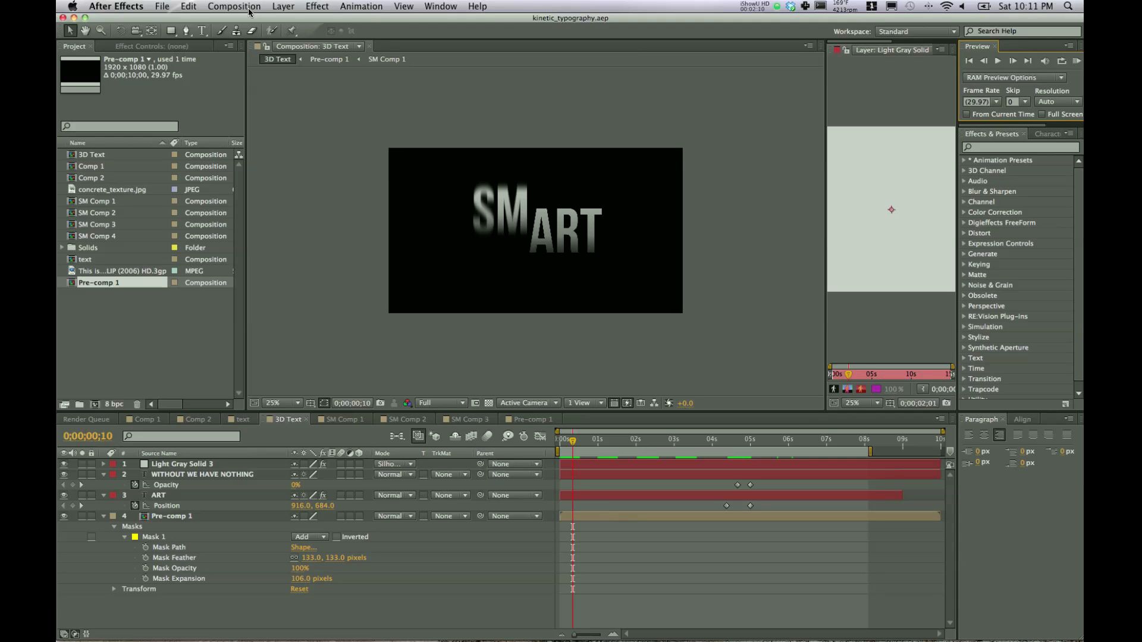
Create Comp 3 with the HDTV 1080 settings (1920×1080, 29.97 fps, 10 s)
{"action": "left_click", "coordinate": [234, 6]}
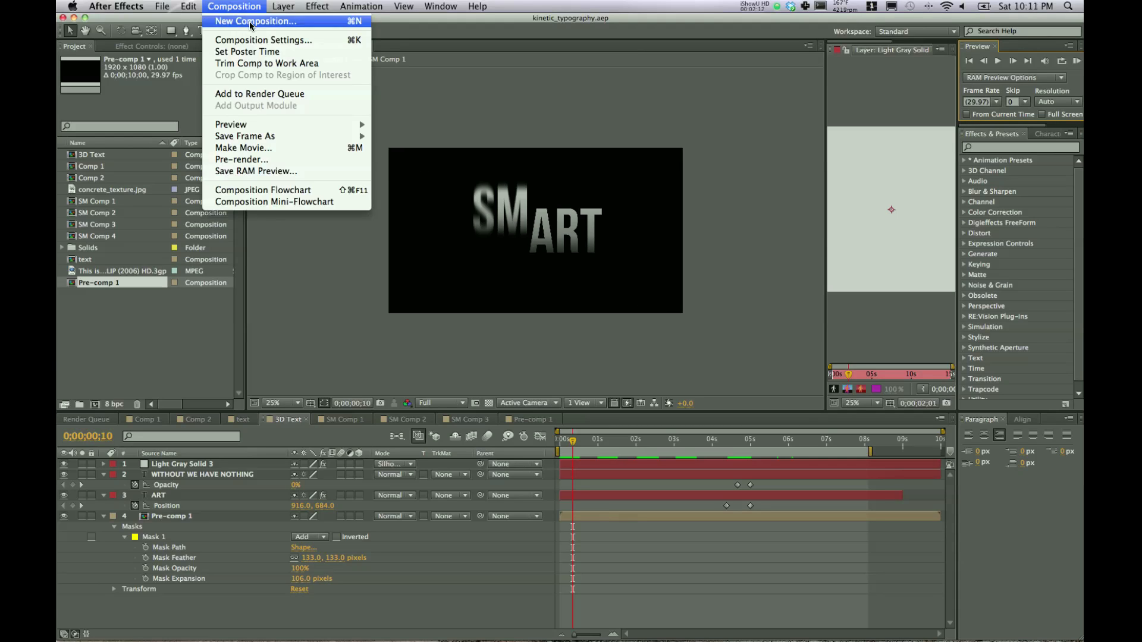
{"action": "left_click", "coordinate": [255, 21]}
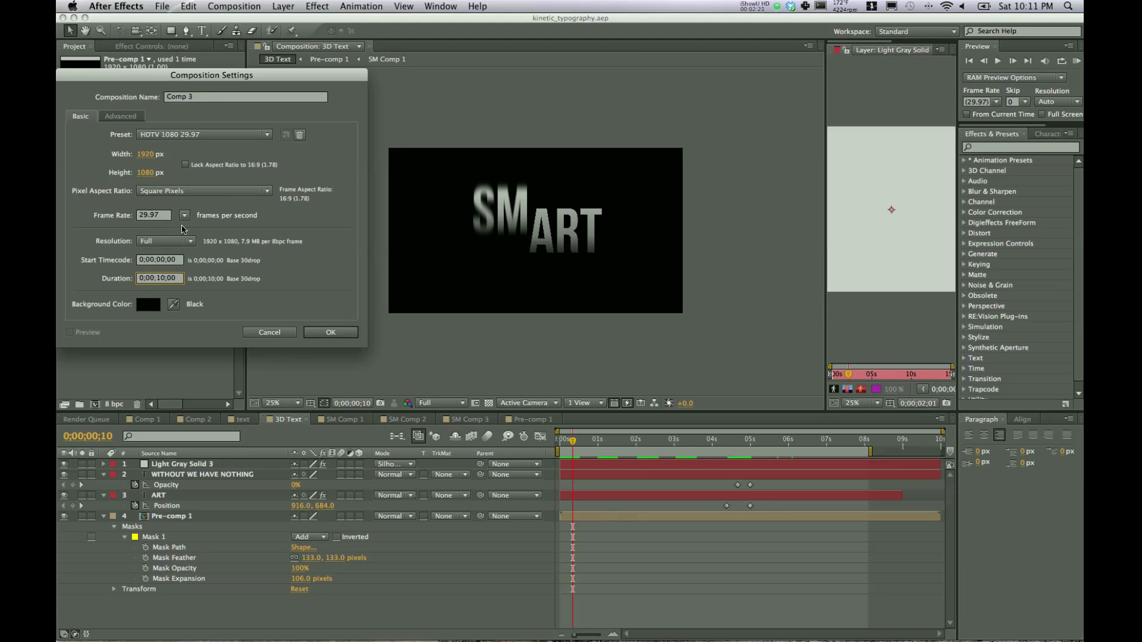
{"action": "left_click", "coordinate": [329, 332]}
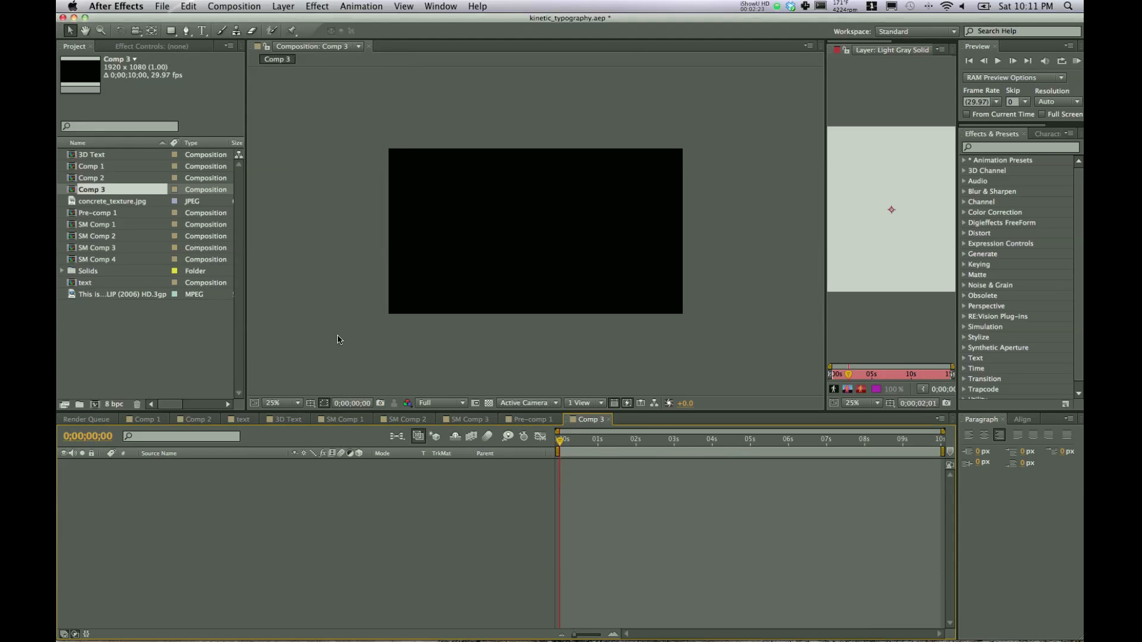
{"action": "mouse_move", "coordinate": [448, 452]}
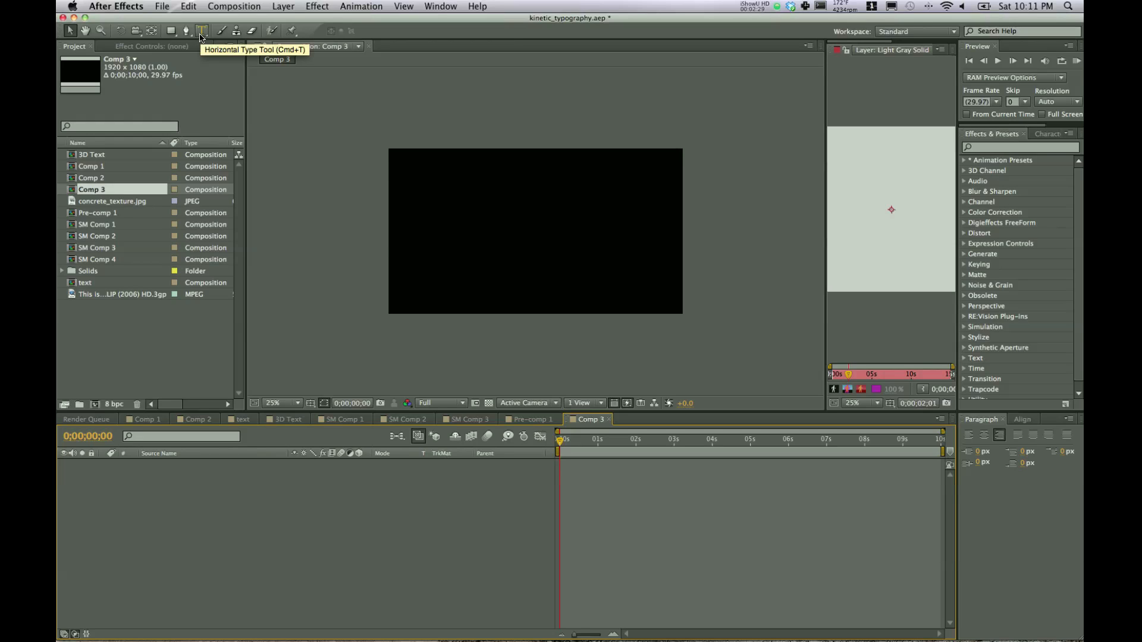
Place a white text layer reading ART in the comp with the Horizontal Type tool
{"action": "left_click", "coordinate": [203, 31]}
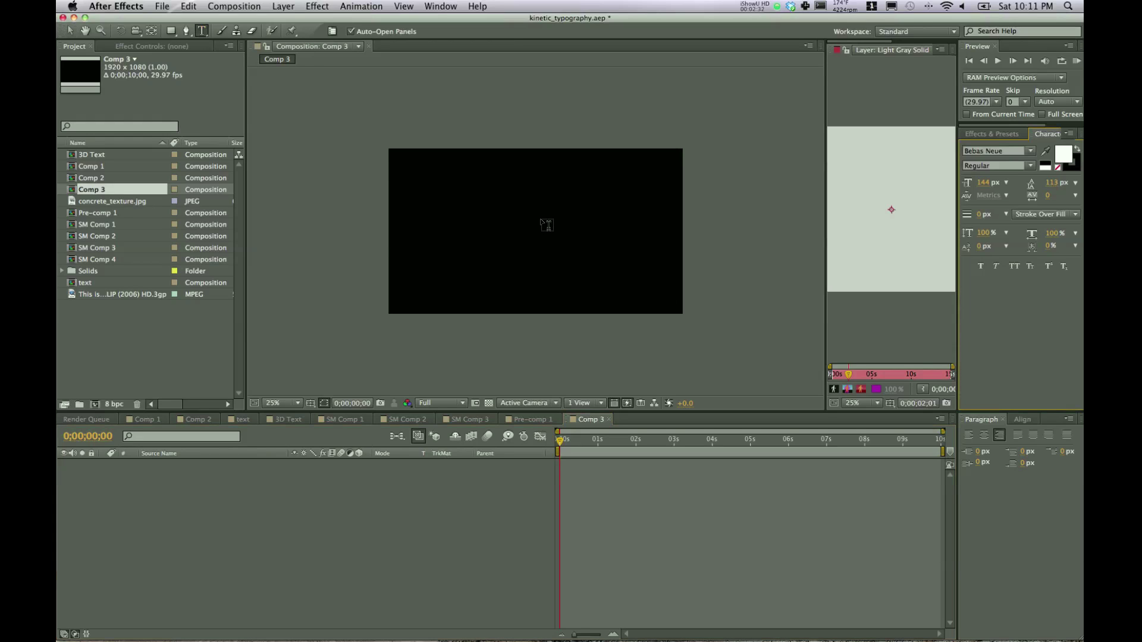
{"action": "left_click", "coordinate": [552, 222]}
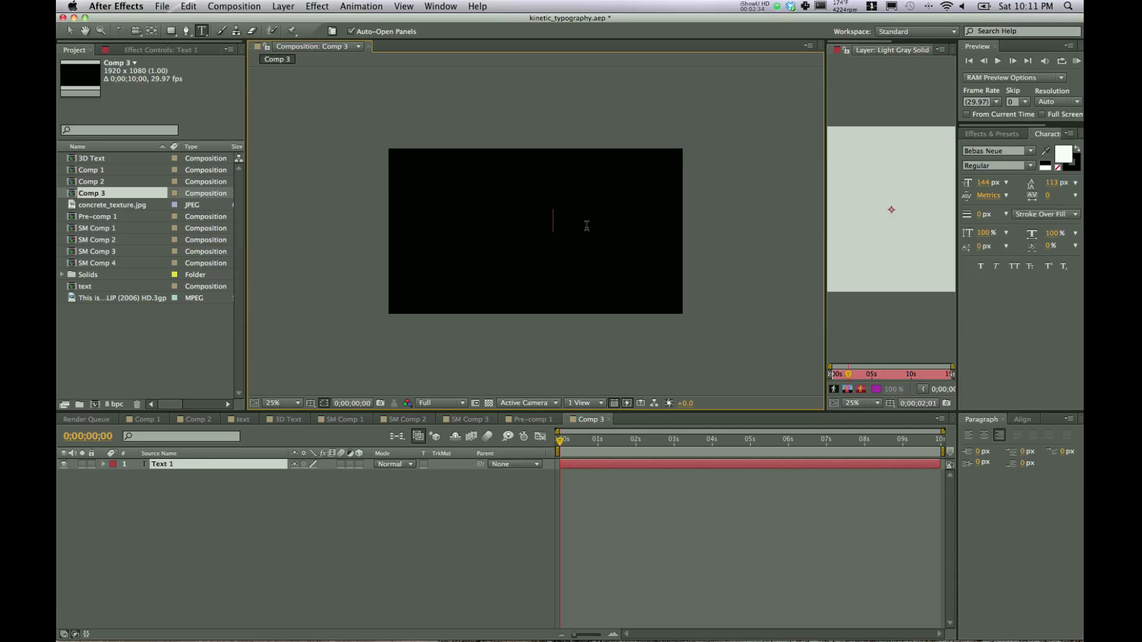
{"action": "type", "text": "ART"}
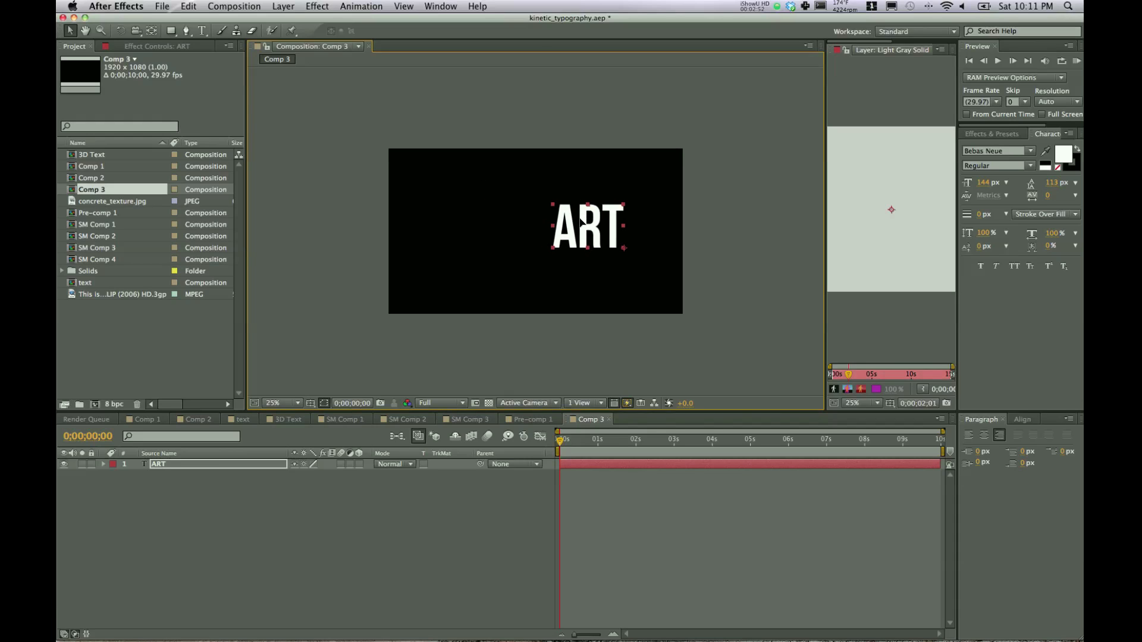
Add separate text layers SM, HE and MARIO K to the left of ART
{"action": "left_click", "coordinate": [302, 498]}
{"action": "type", "text": "SM"}
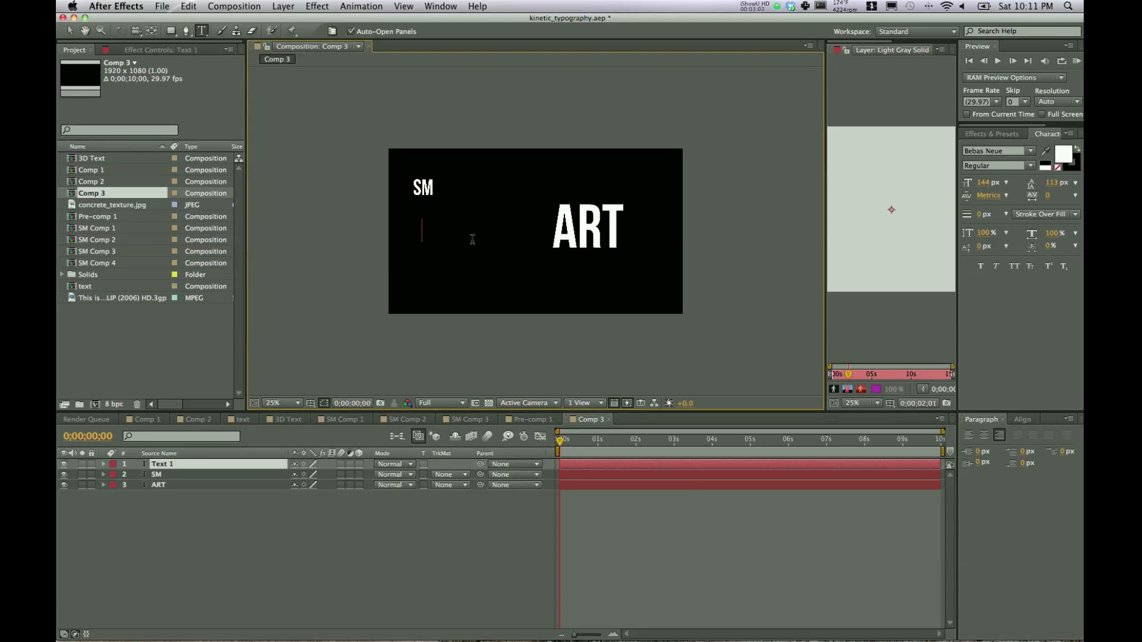
{"action": "type", "text": "HE"}
{"action": "type", "text": "MARI"}
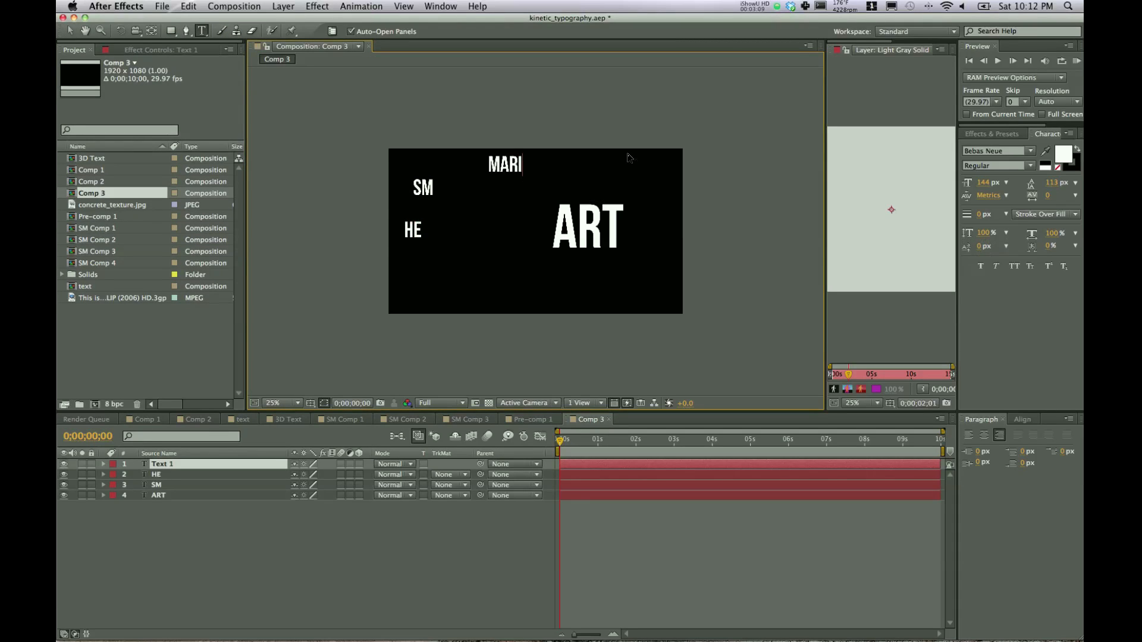
{"action": "type", "text": "OK"}
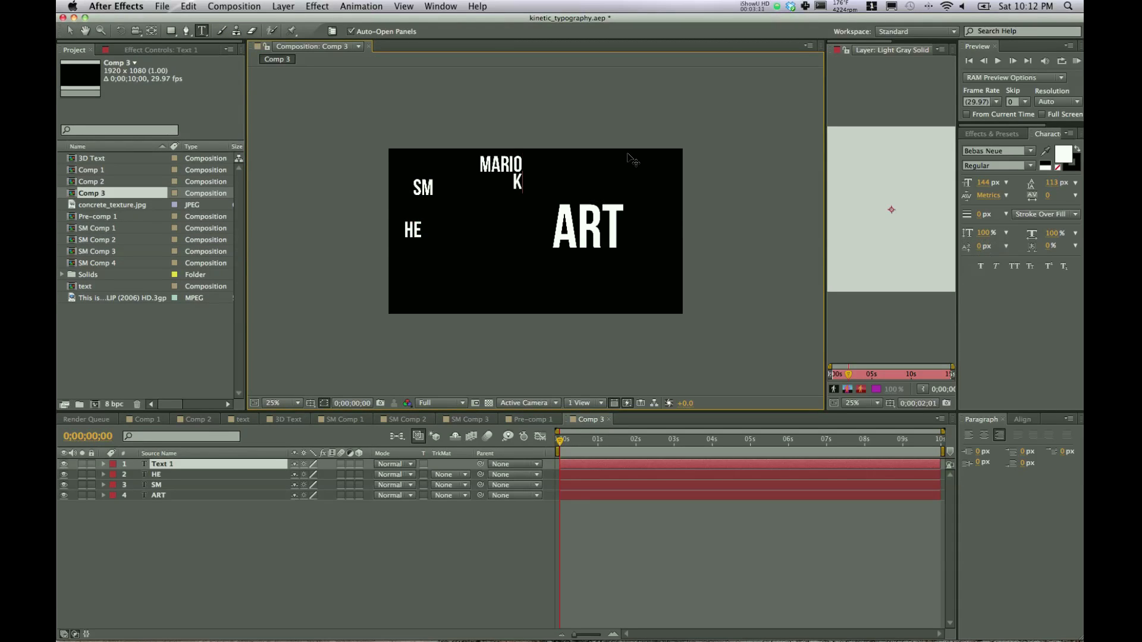
{"action": "mouse_move", "coordinate": [731, 225]}
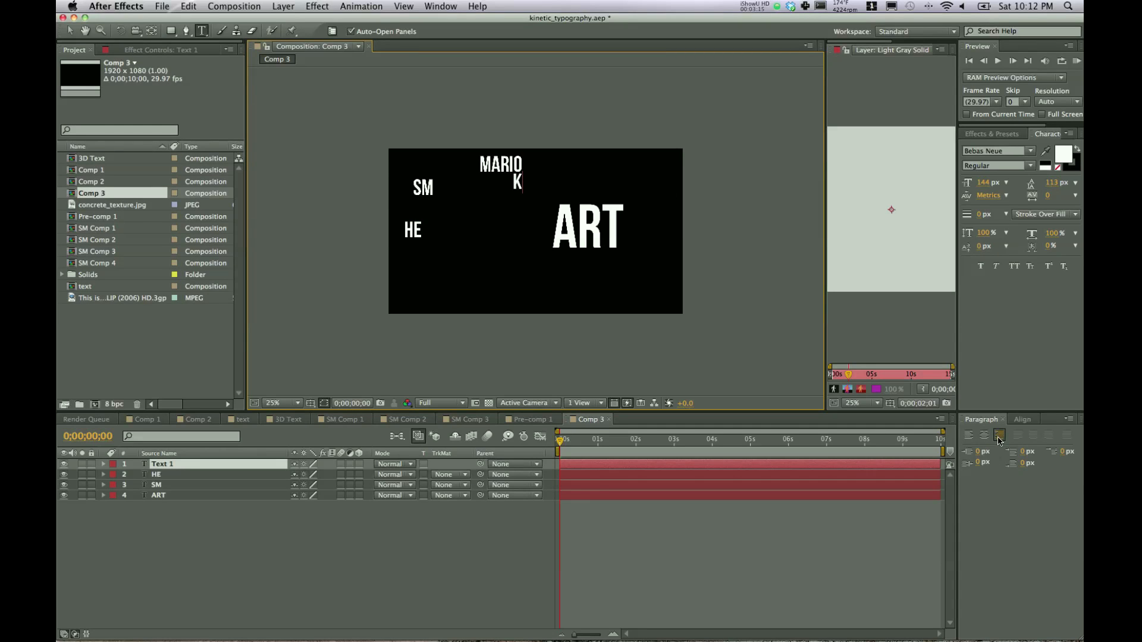
{"action": "mouse_move", "coordinate": [998, 435]}
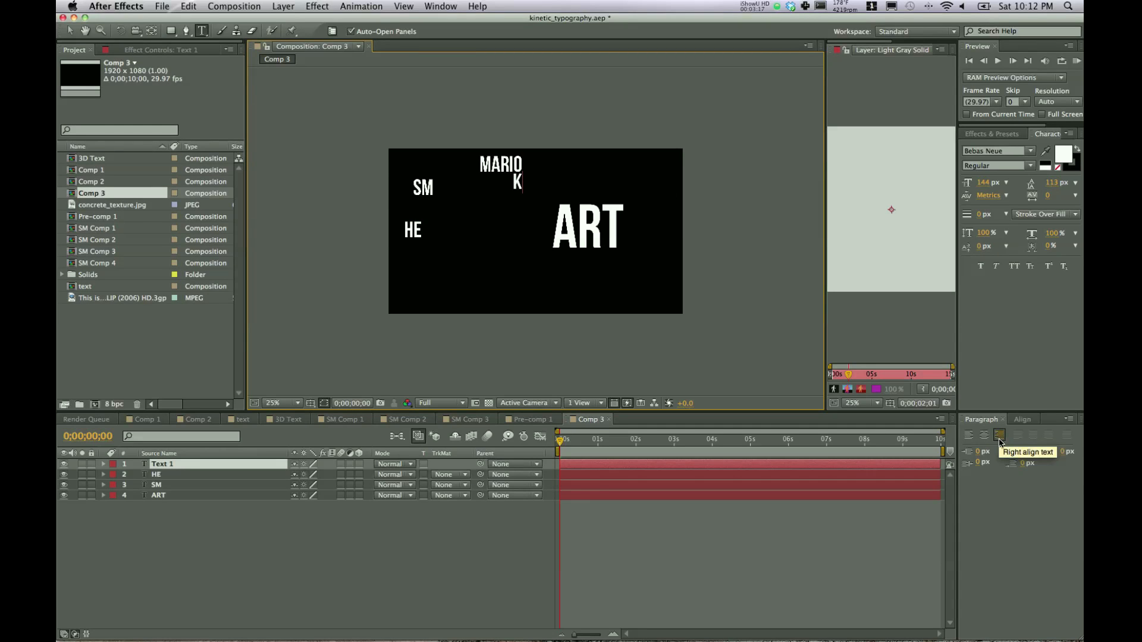
{"action": "mouse_move", "coordinate": [1014, 369]}
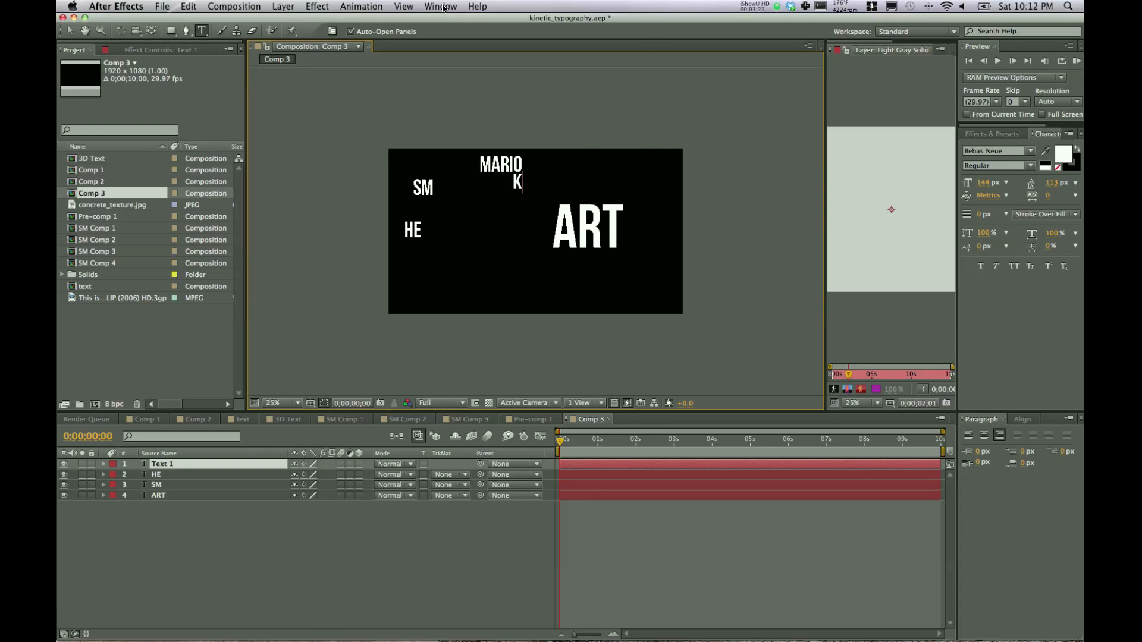
Hide MARIO K and HE and move SM beside ART so the comp reads SMART
{"action": "left_click", "coordinate": [440, 6]}
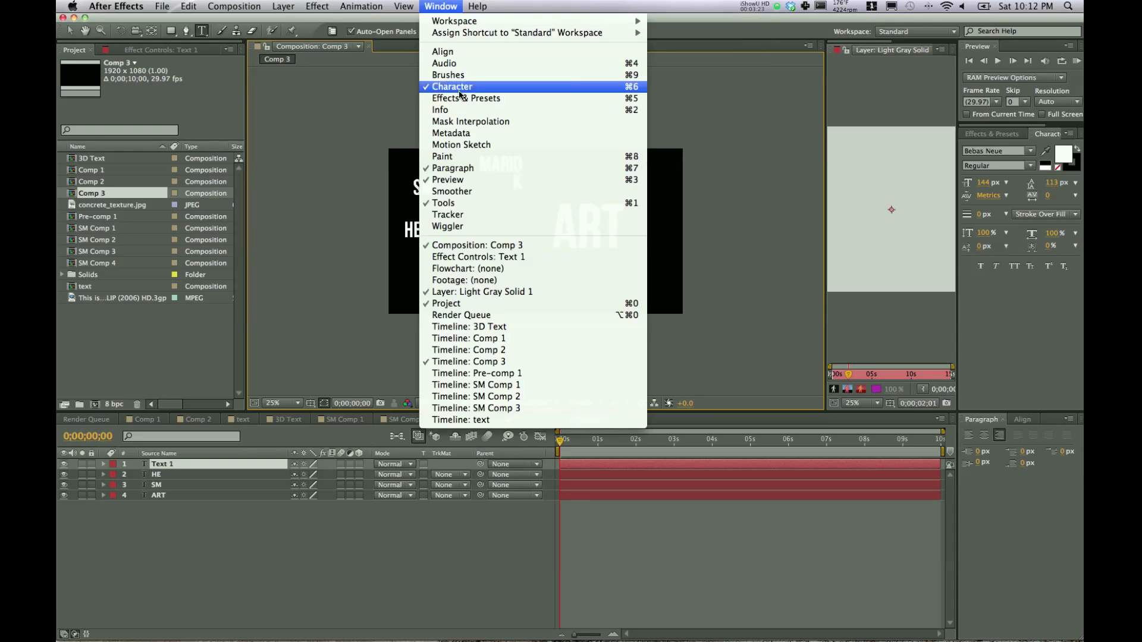
{"action": "mouse_move", "coordinate": [465, 99]}
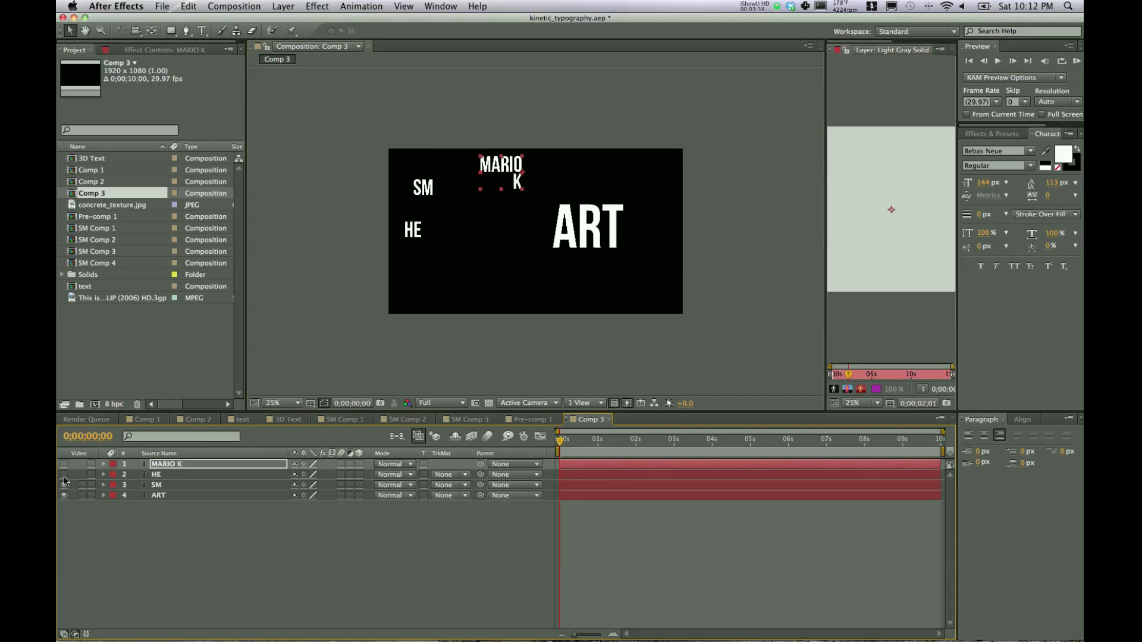
{"action": "left_click", "coordinate": [157, 484]}
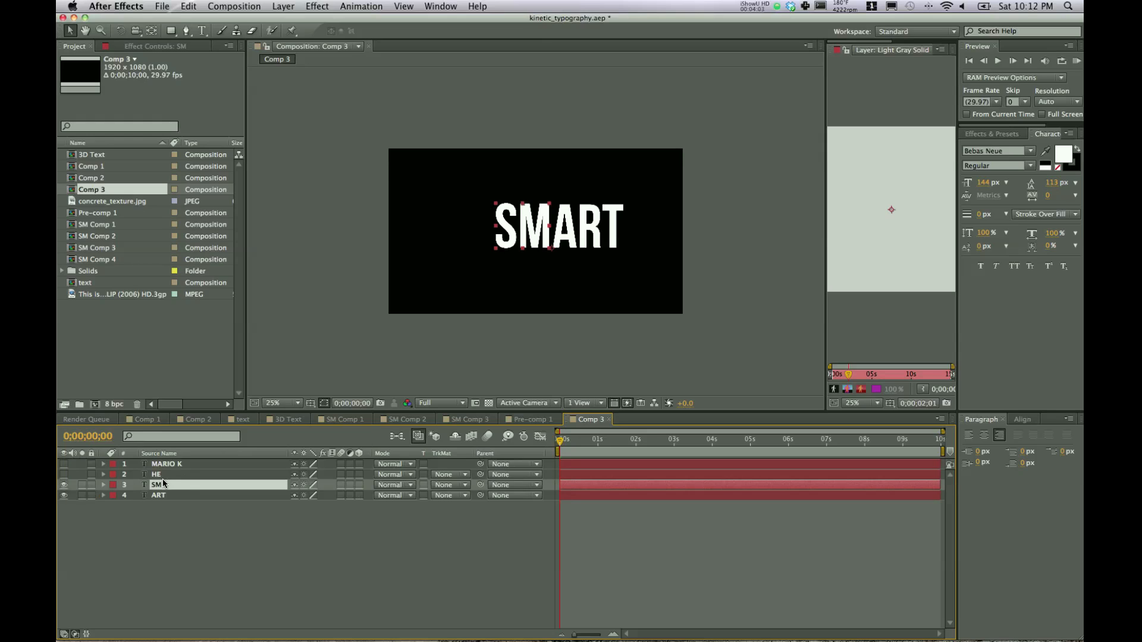
Keyframe SM's position so it starts beside ART and slides down out of frame by two seconds
{"action": "left_click", "coordinate": [103, 485]}
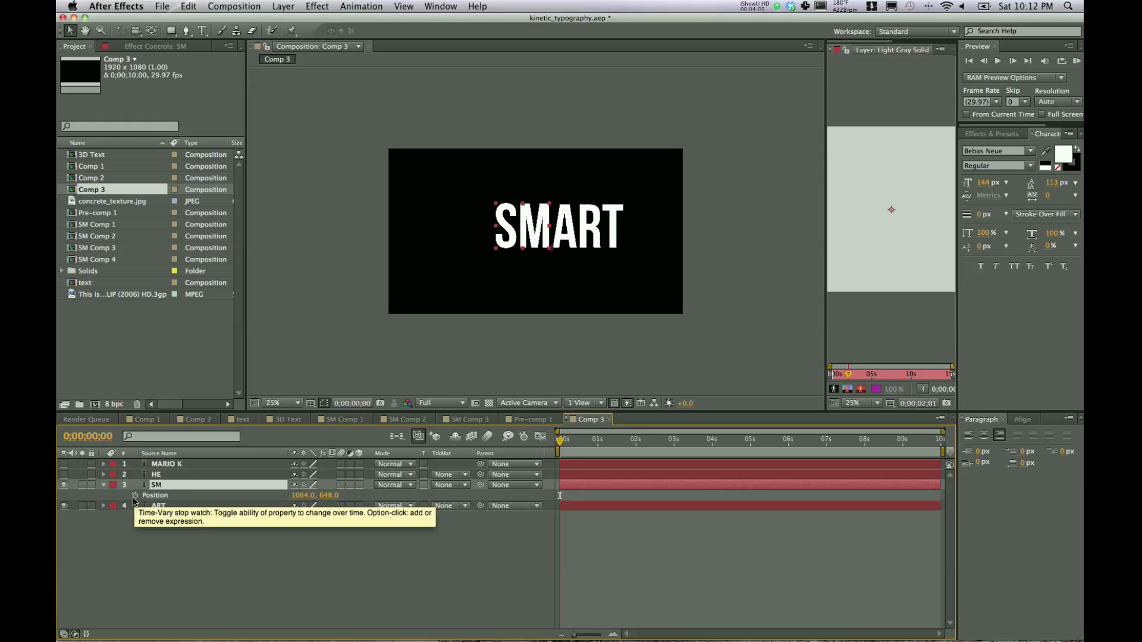
{"action": "left_click", "coordinate": [134, 495]}
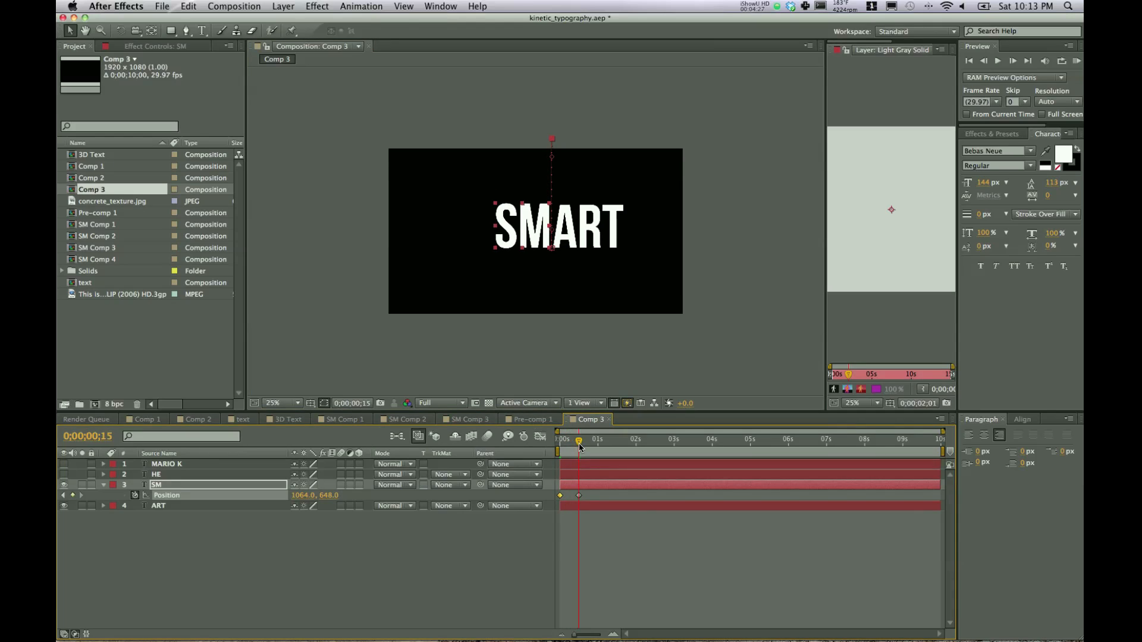
{"action": "mouse_move", "coordinate": [576, 449]}
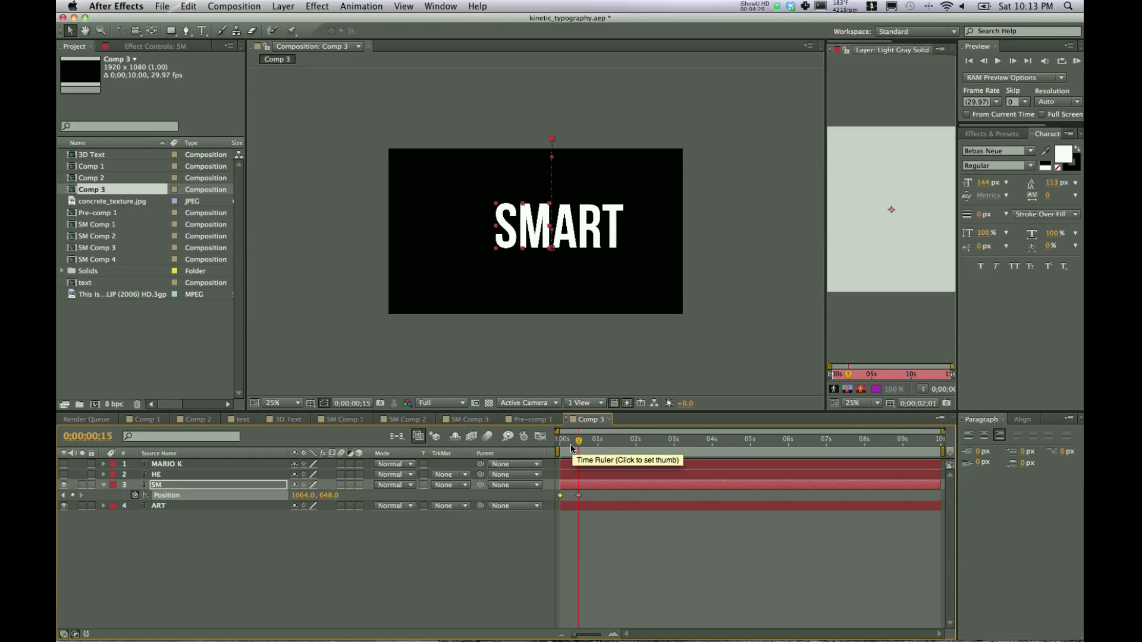
{"action": "mouse_move", "coordinate": [530, 229]}
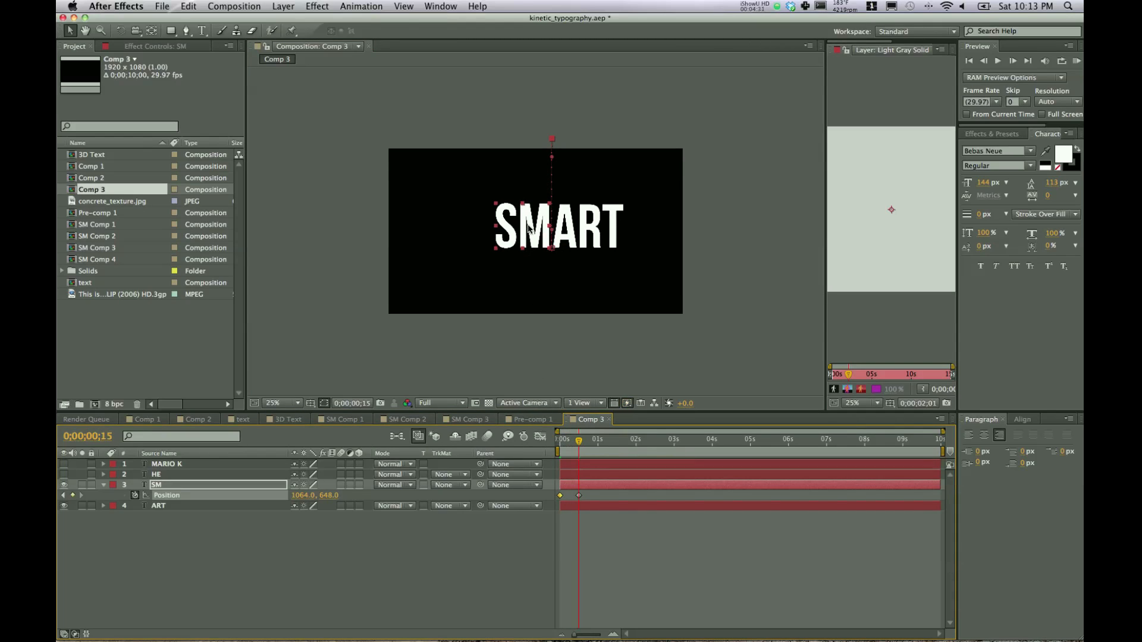
{"action": "left_click", "coordinate": [586, 439]}
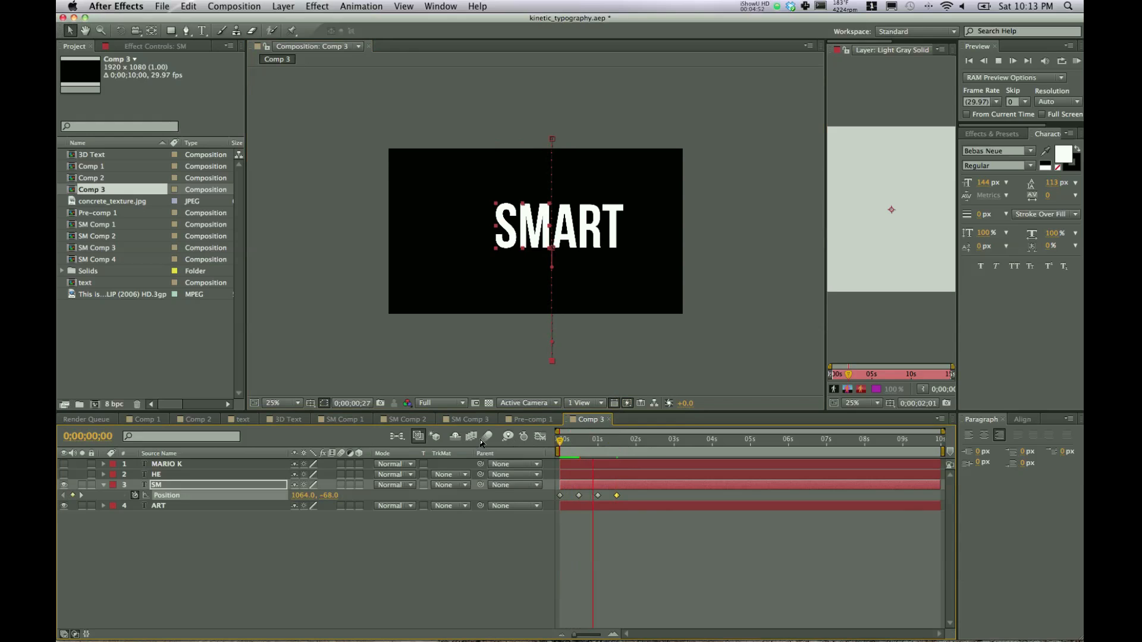
{"action": "left_click", "coordinate": [644, 439]}
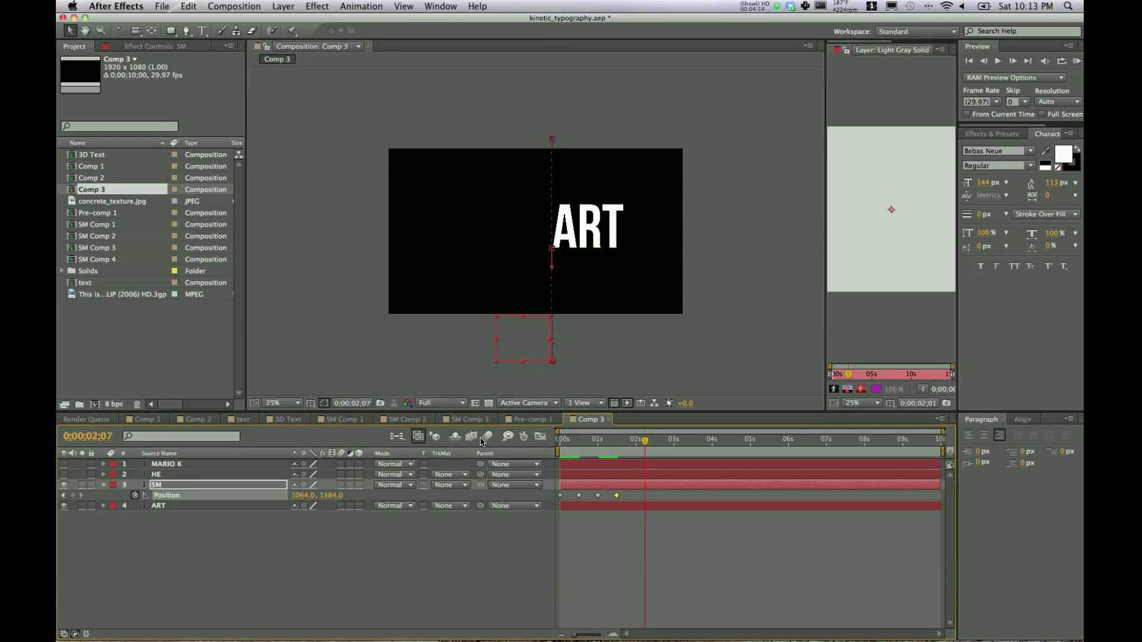
{"action": "left_click", "coordinate": [630, 439]}
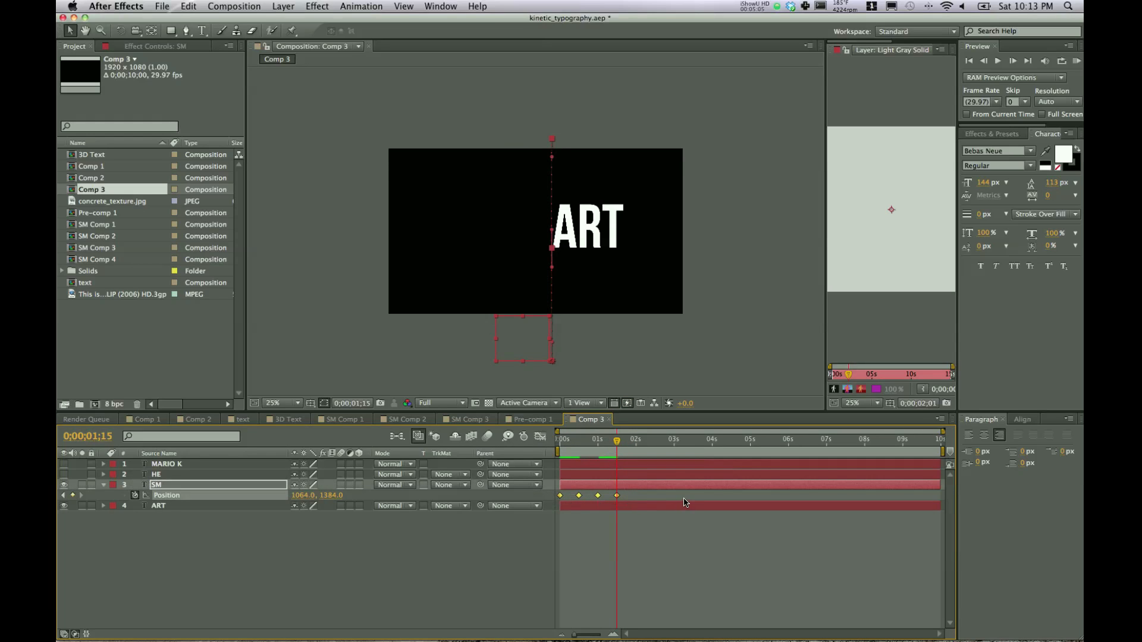
{"action": "left_click", "coordinate": [157, 474]}
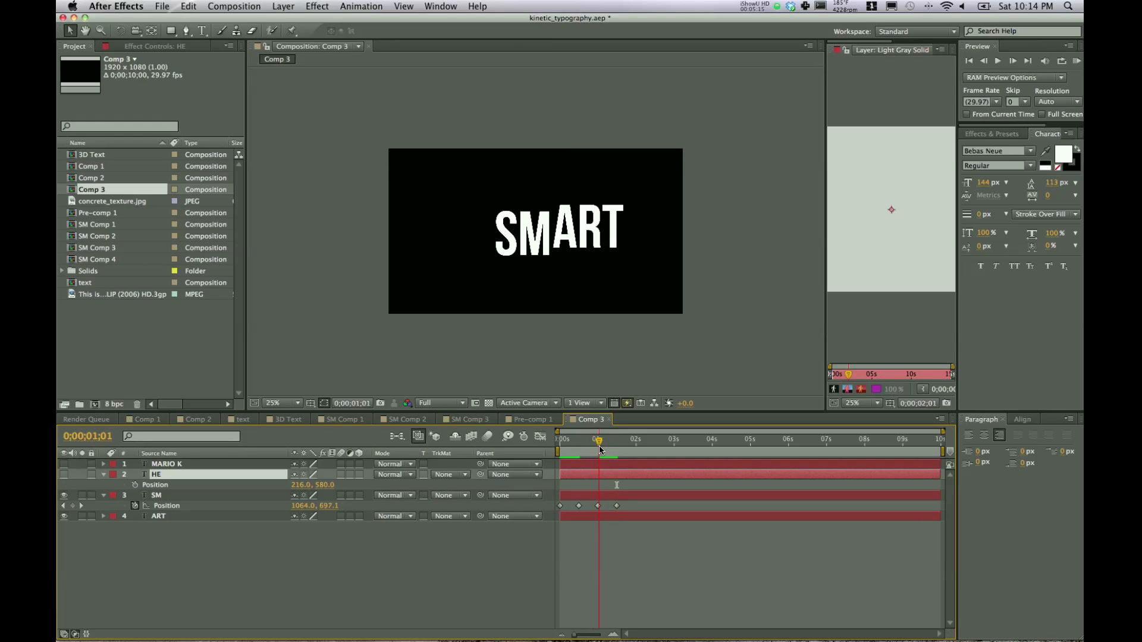
Paste SM's position keyframes onto HE at 1;00 so HEART forms at two seconds, then exits below
{"action": "left_click", "coordinate": [597, 439]}
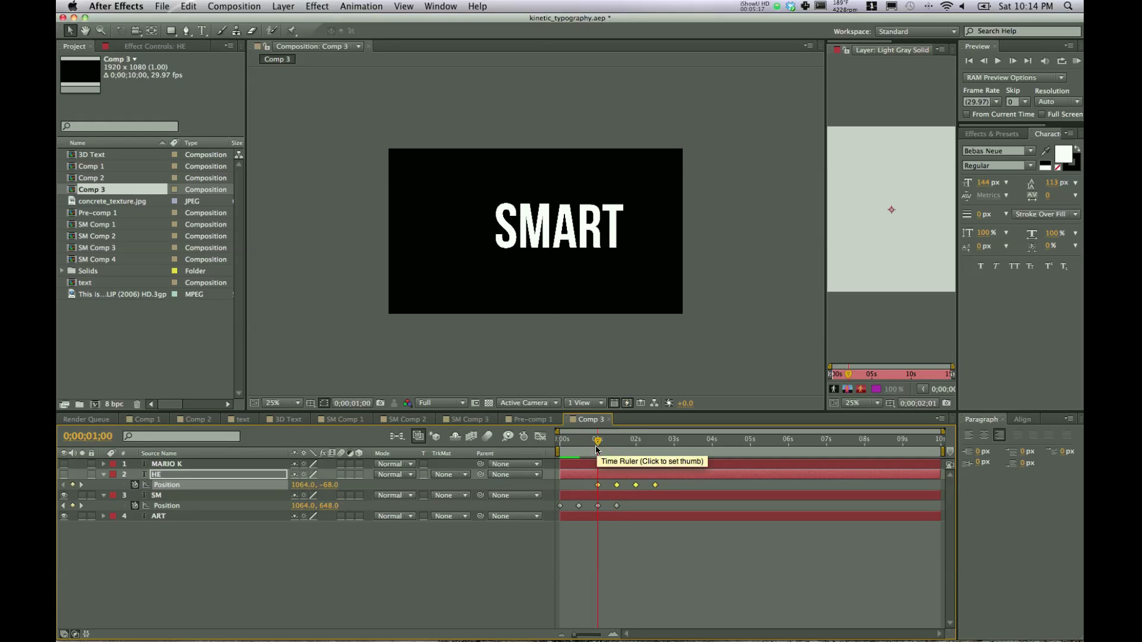
{"action": "mouse_move", "coordinate": [566, 487]}
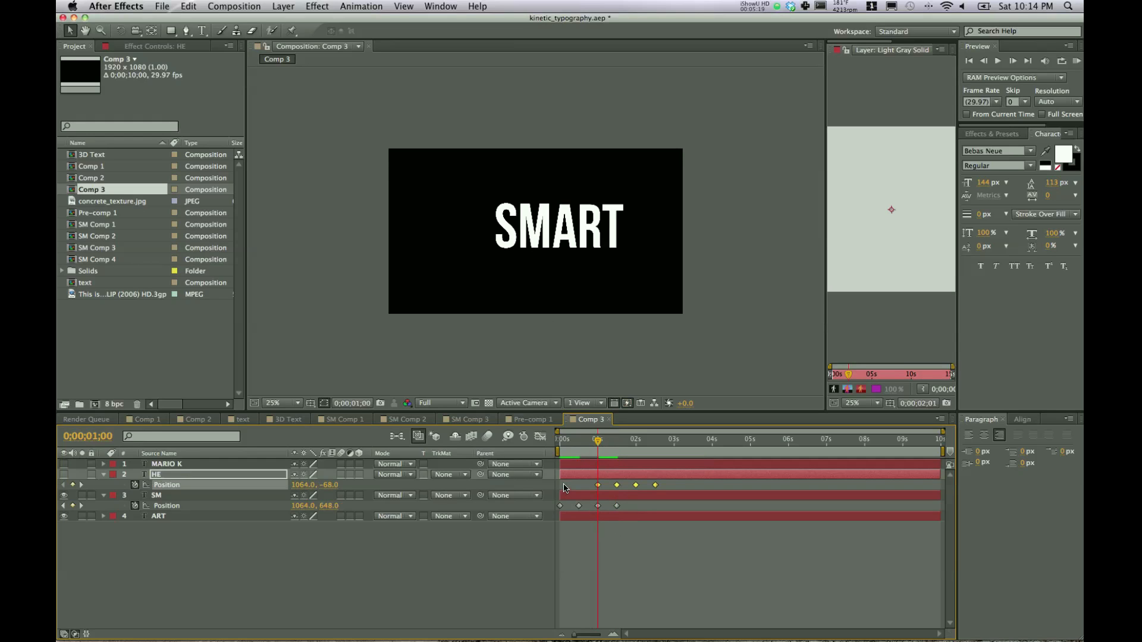
{"action": "mouse_move", "coordinate": [569, 488]}
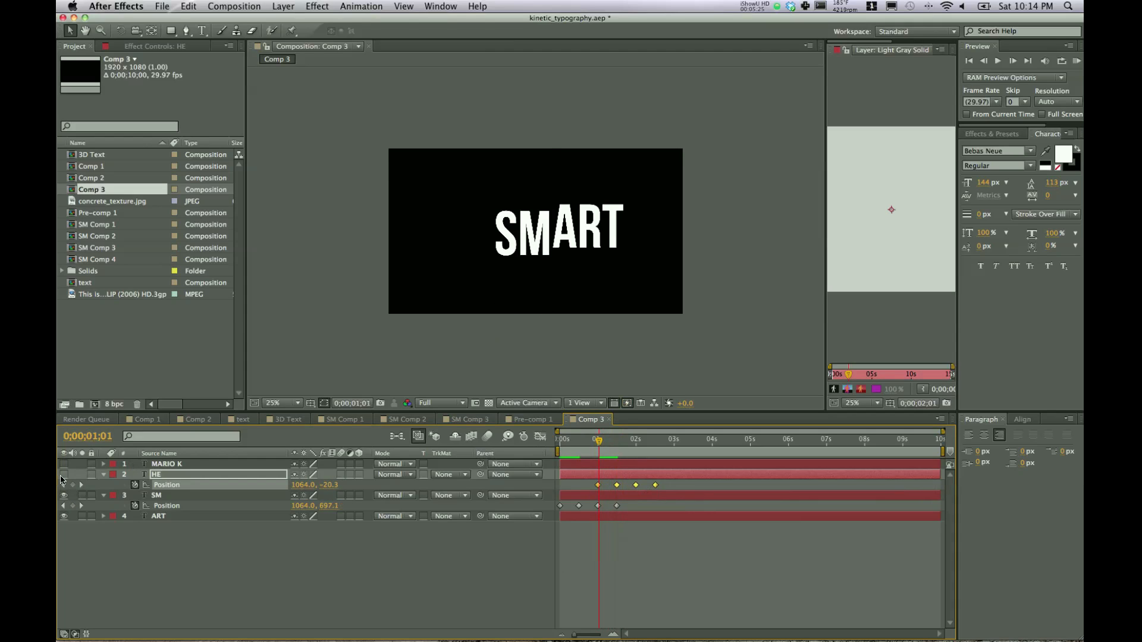
{"action": "left_click", "coordinate": [614, 439]}
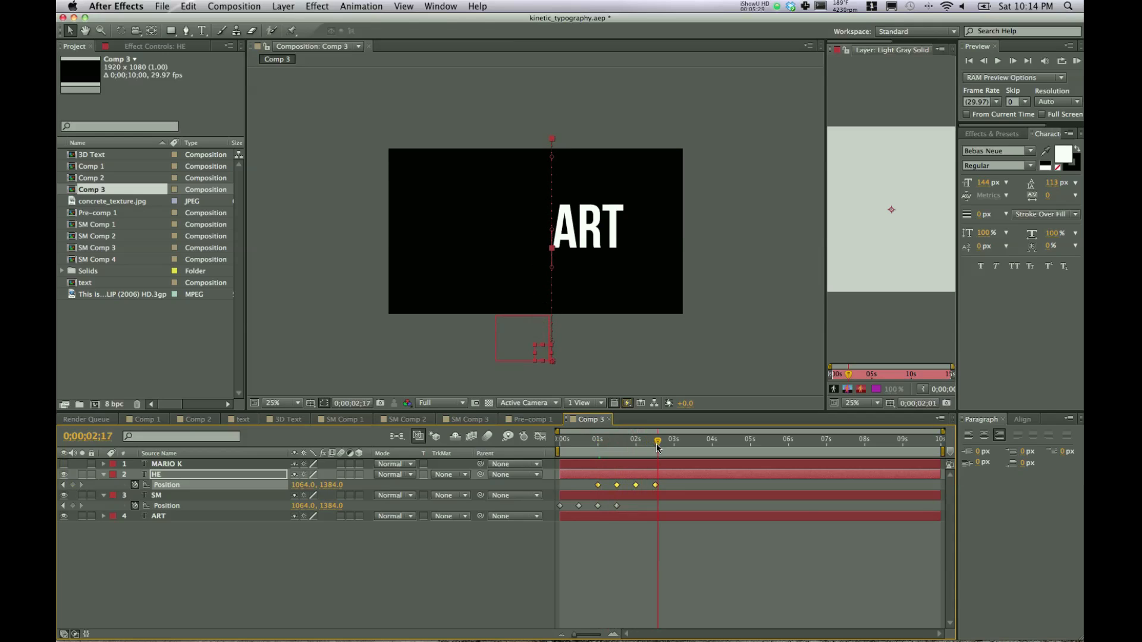
{"action": "left_click", "coordinate": [583, 440]}
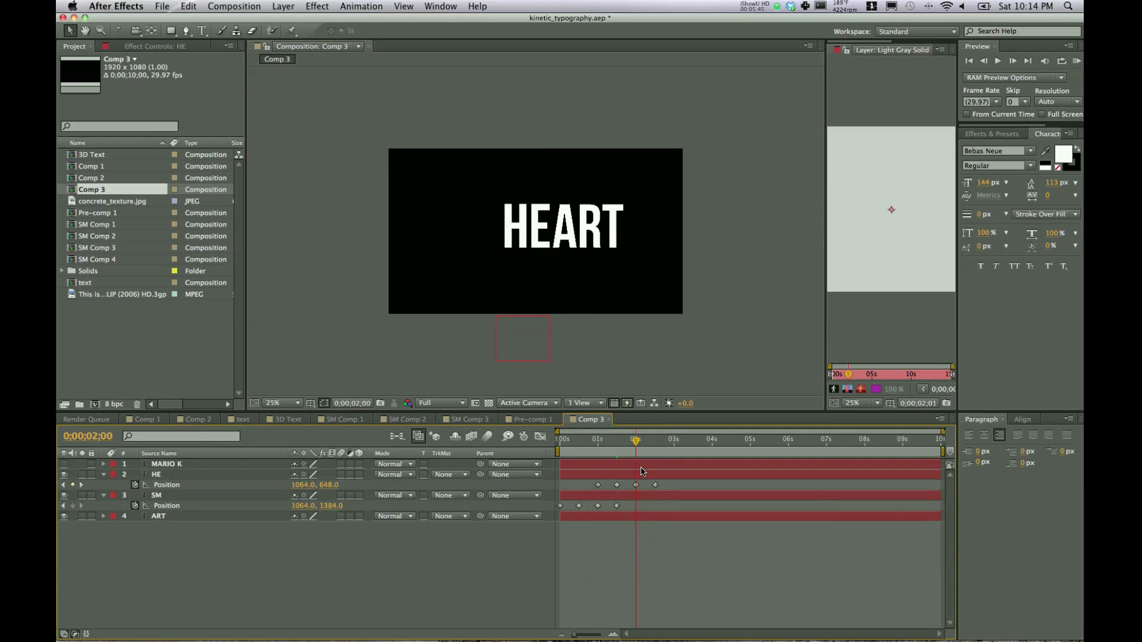
Paste position keyframes onto MARIO K at 2;00 so it drops in after HE leaves
{"action": "left_click", "coordinate": [166, 464]}
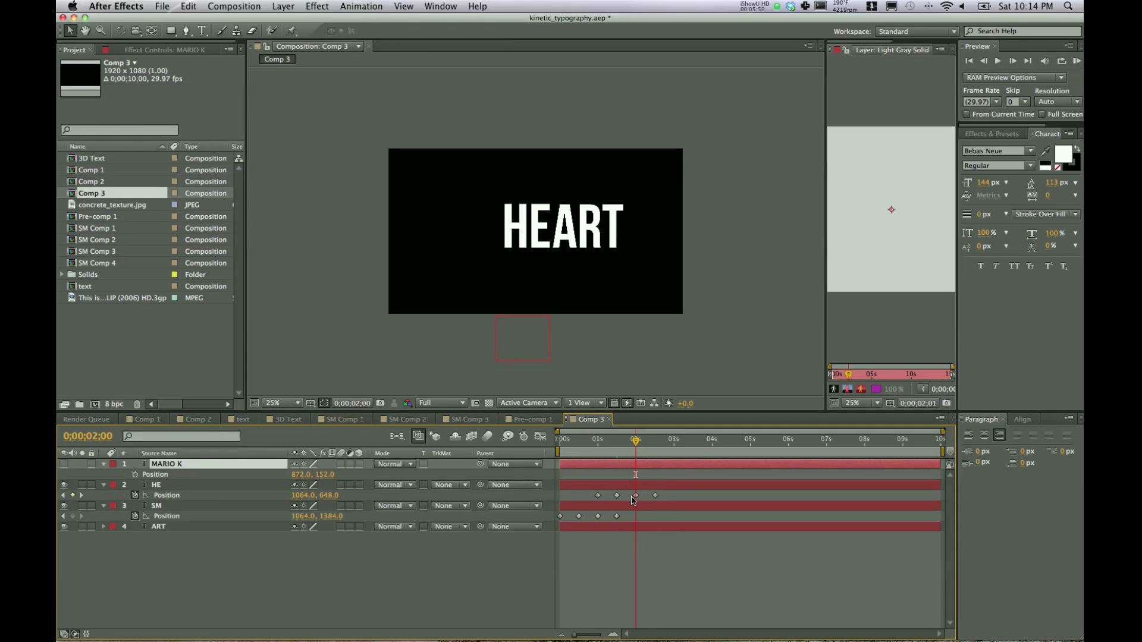
{"action": "mouse_move", "coordinate": [213, 498]}
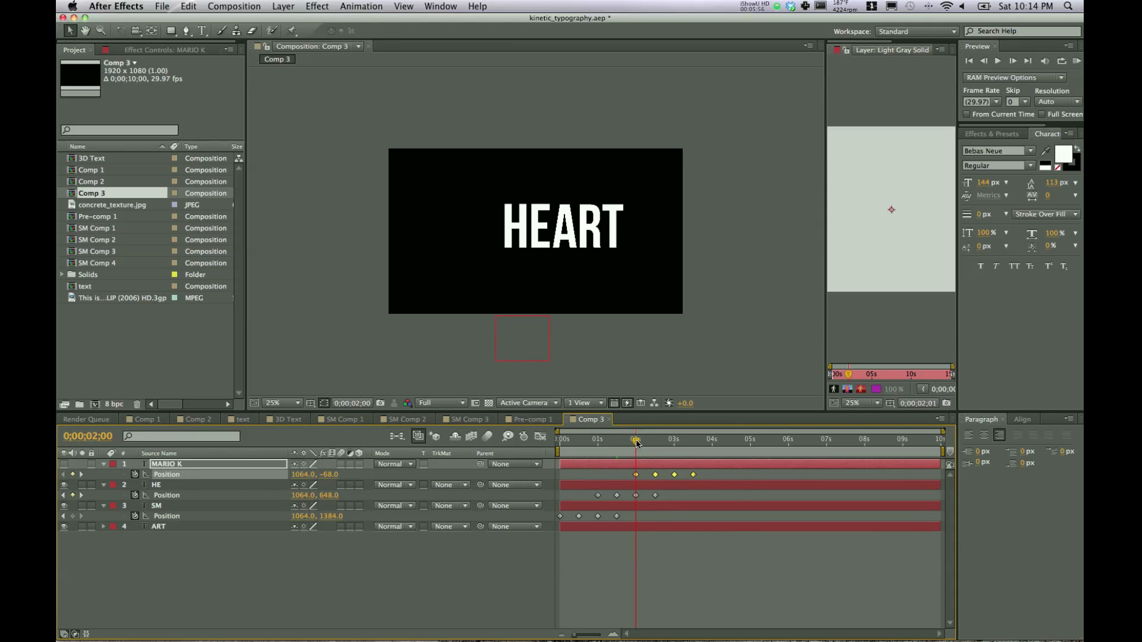
{"action": "left_click", "coordinate": [690, 442]}
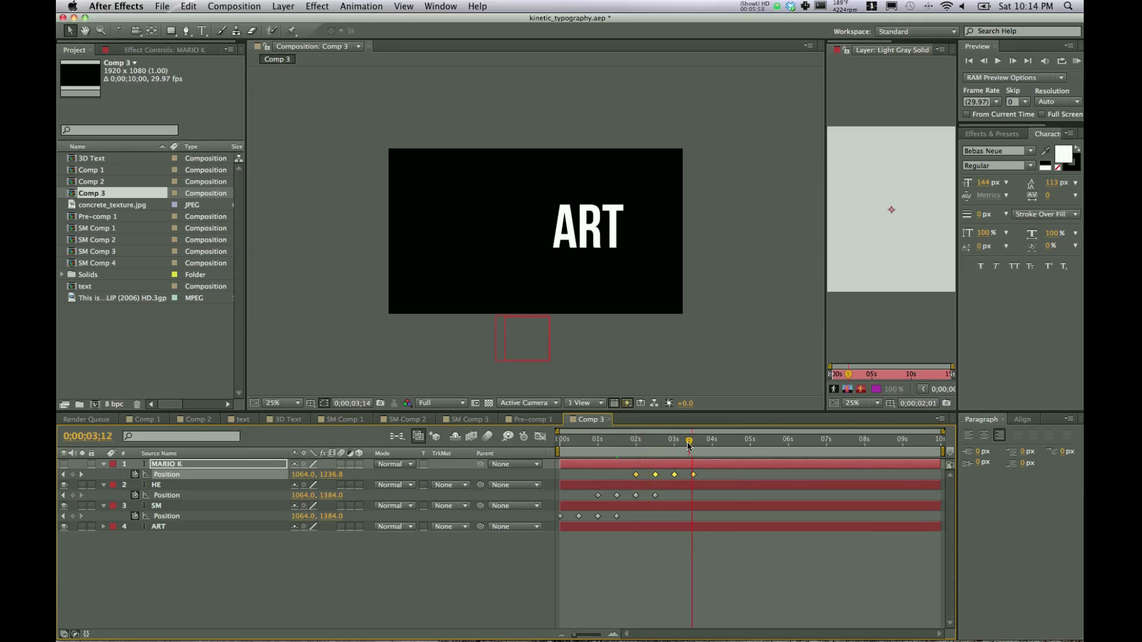
{"action": "left_click", "coordinate": [687, 439]}
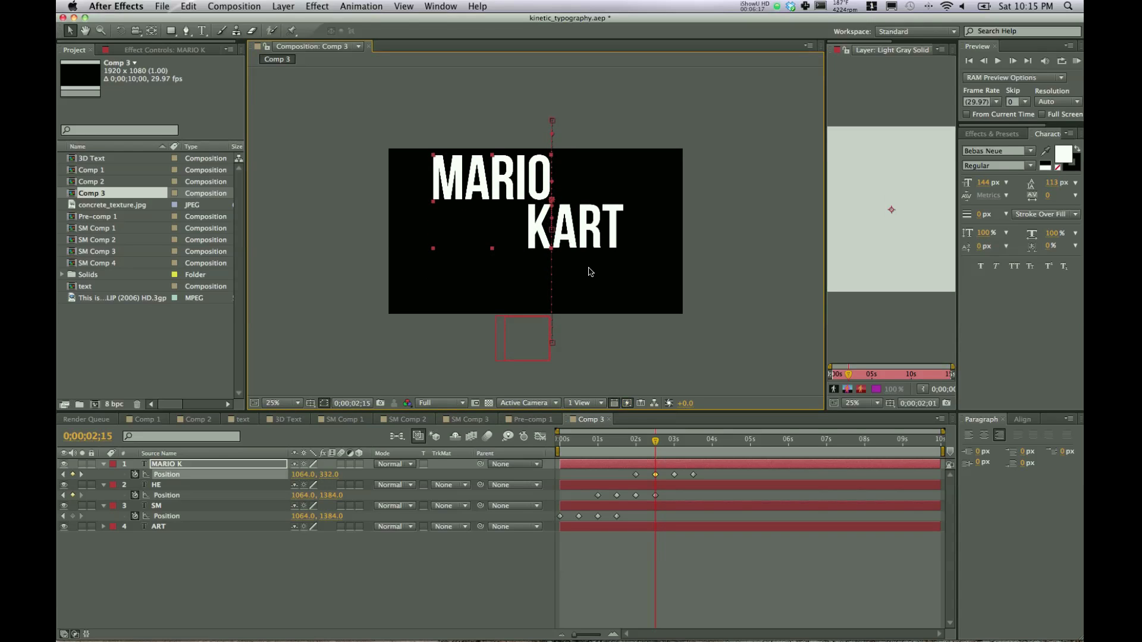
{"action": "left_click", "coordinate": [673, 439]}
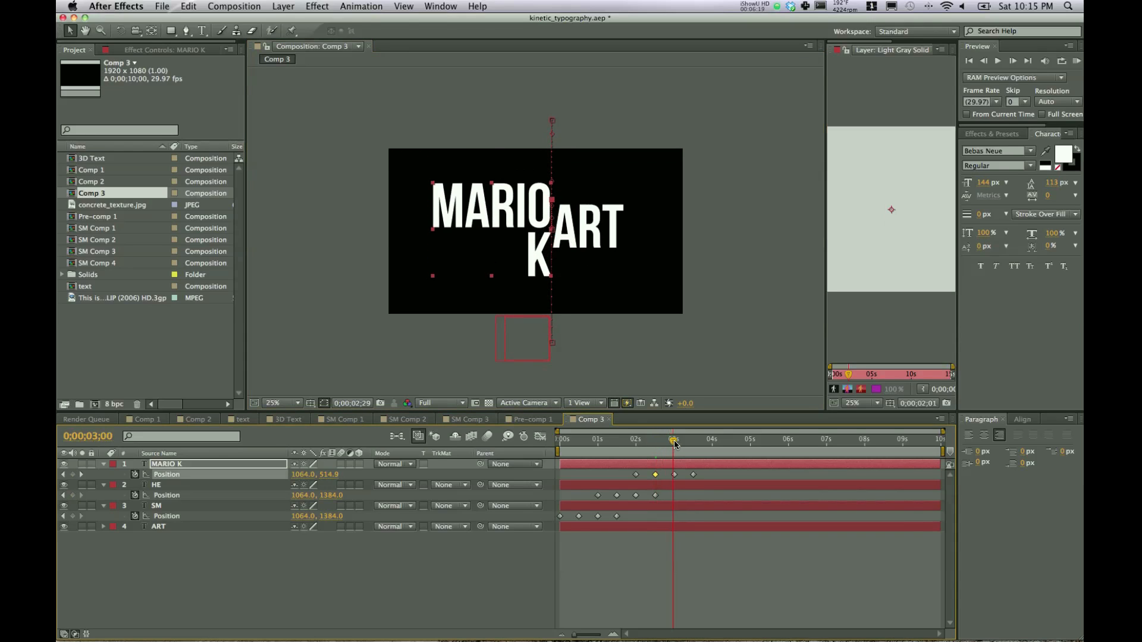
{"action": "left_click", "coordinate": [673, 439]}
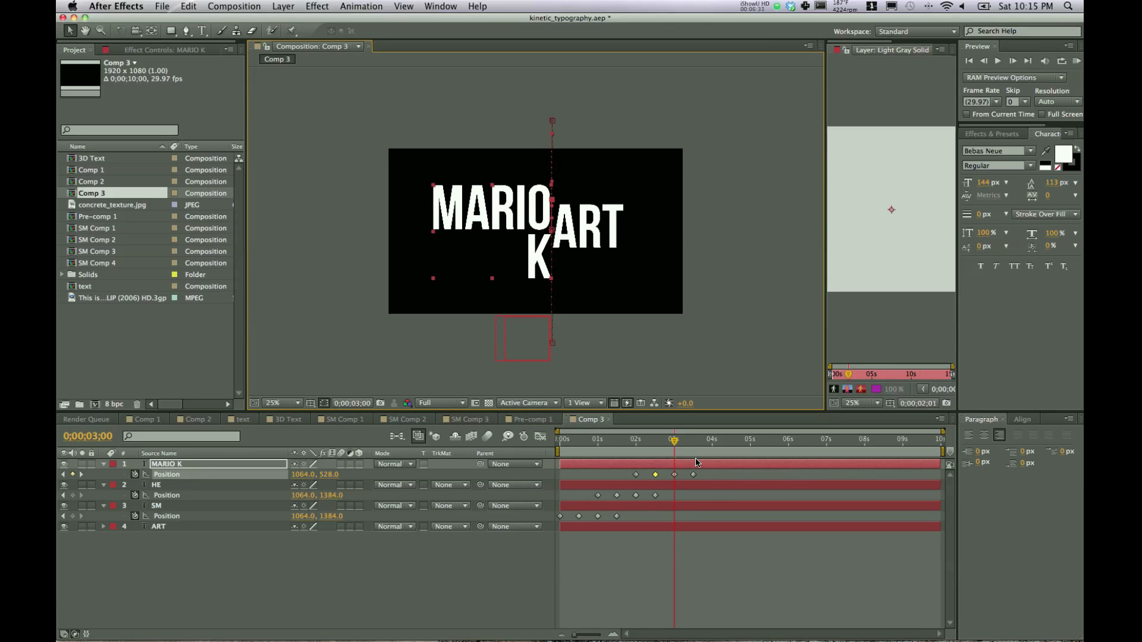
{"action": "mouse_move", "coordinate": [670, 472]}
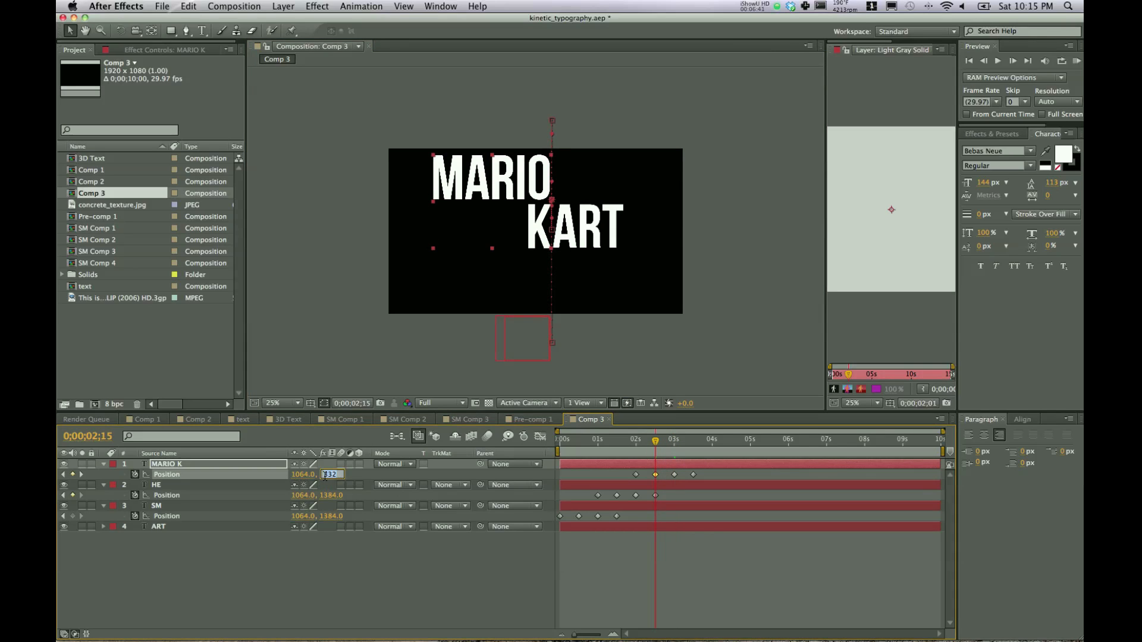
{"action": "mouse_move", "coordinate": [652, 452]}
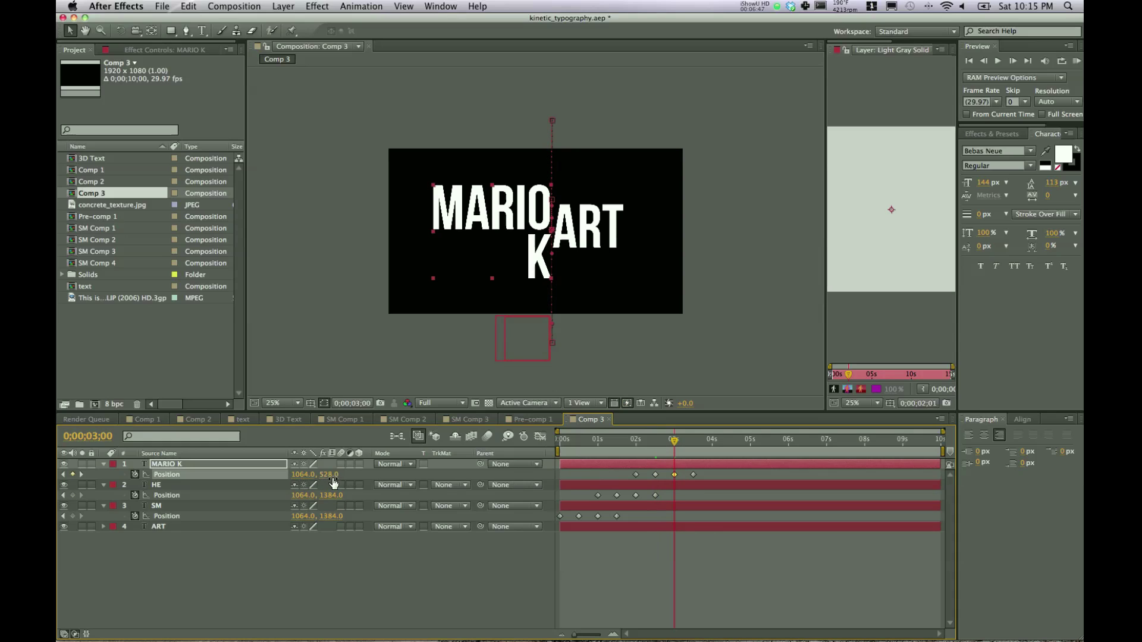
Edit MARIO K's Y value so the K aligns with ART to read MARIO KART, then review from the start
{"action": "double_click", "coordinate": [329, 474]}
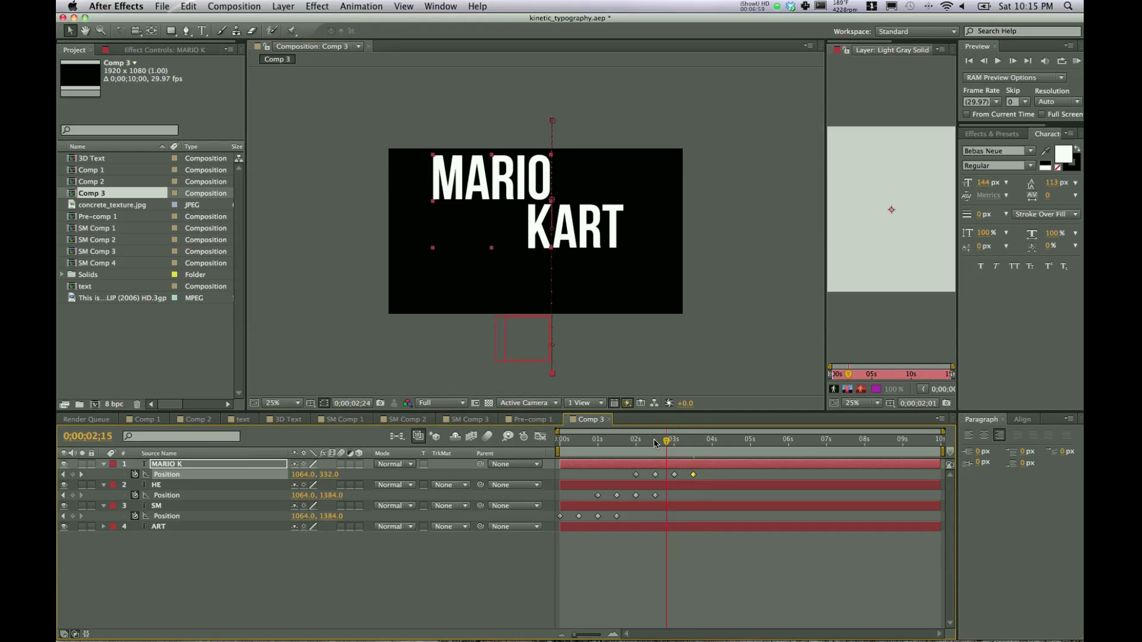
{"action": "left_click", "coordinate": [636, 439]}
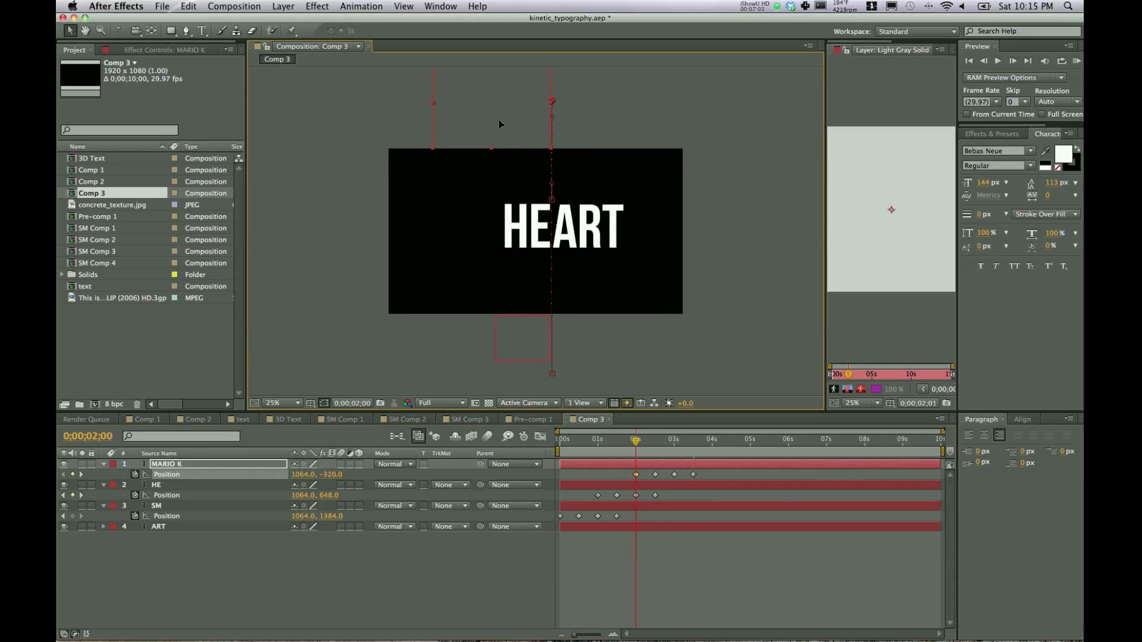
{"action": "left_click", "coordinate": [698, 443]}
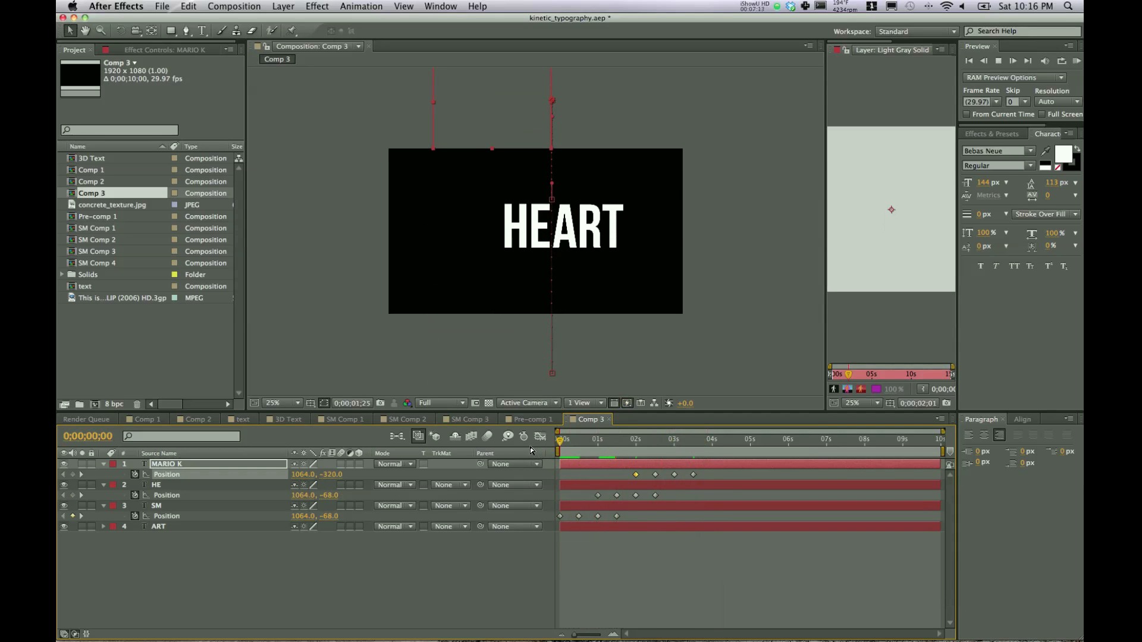
Preview the SMART–HEART–MARIO KART sequence and start a new text layer left of ART
{"action": "left_click", "coordinate": [673, 439]}
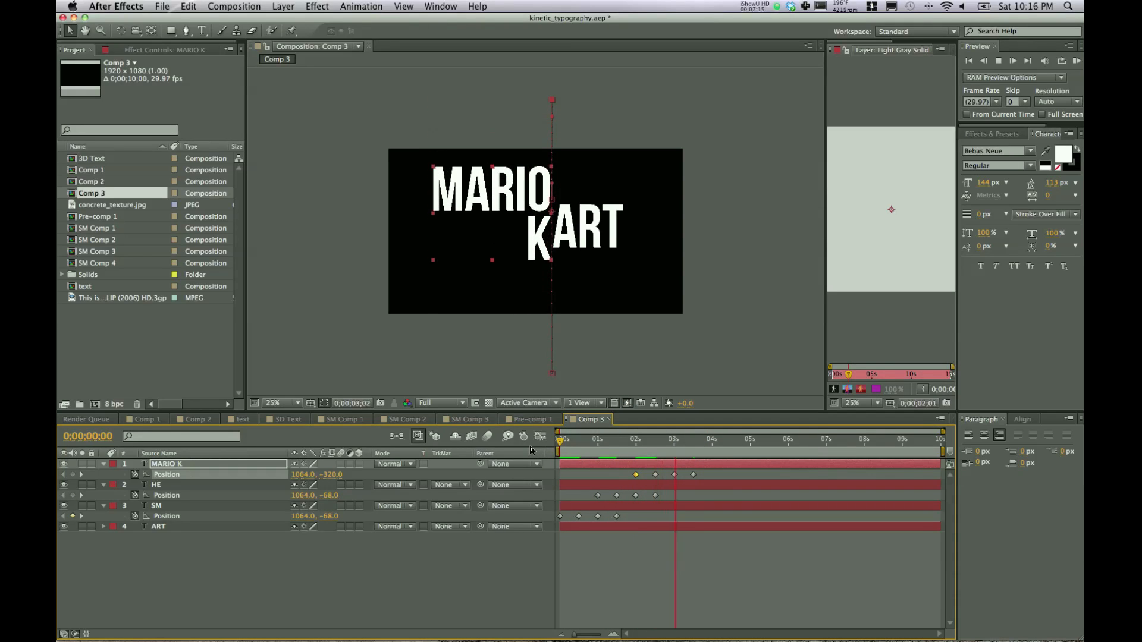
{"action": "left_click", "coordinate": [721, 439]}
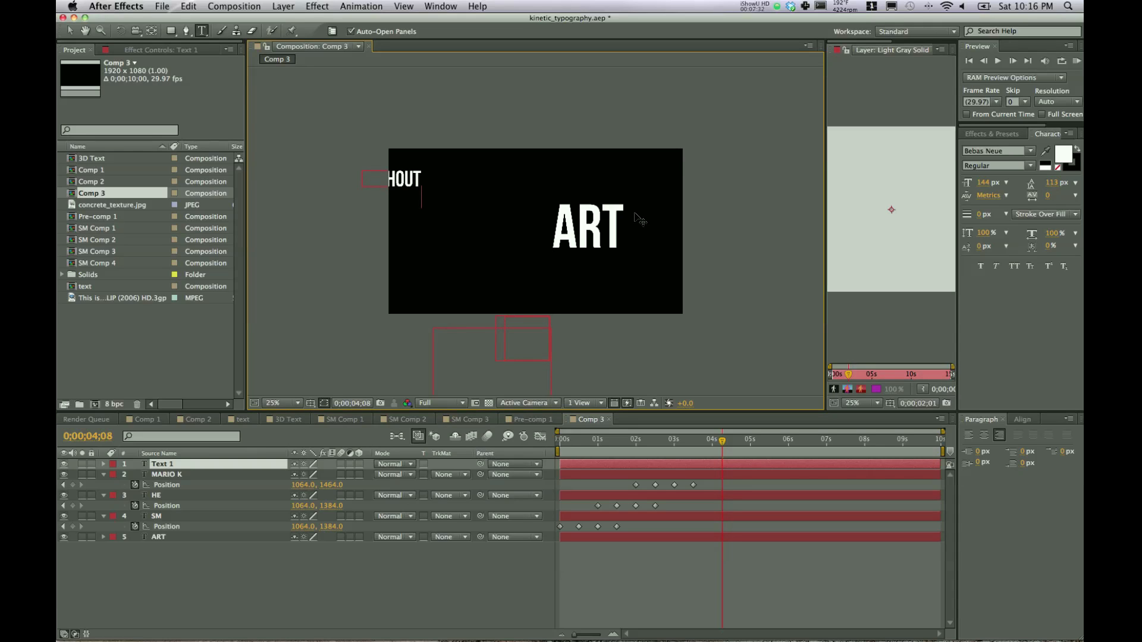
Type and position WITHOUT WE HAVE NOTHING around ART to read WITHOUT ART WE HAVE NOTHING
{"action": "type", "text": "WE HAVE NOTHING"}
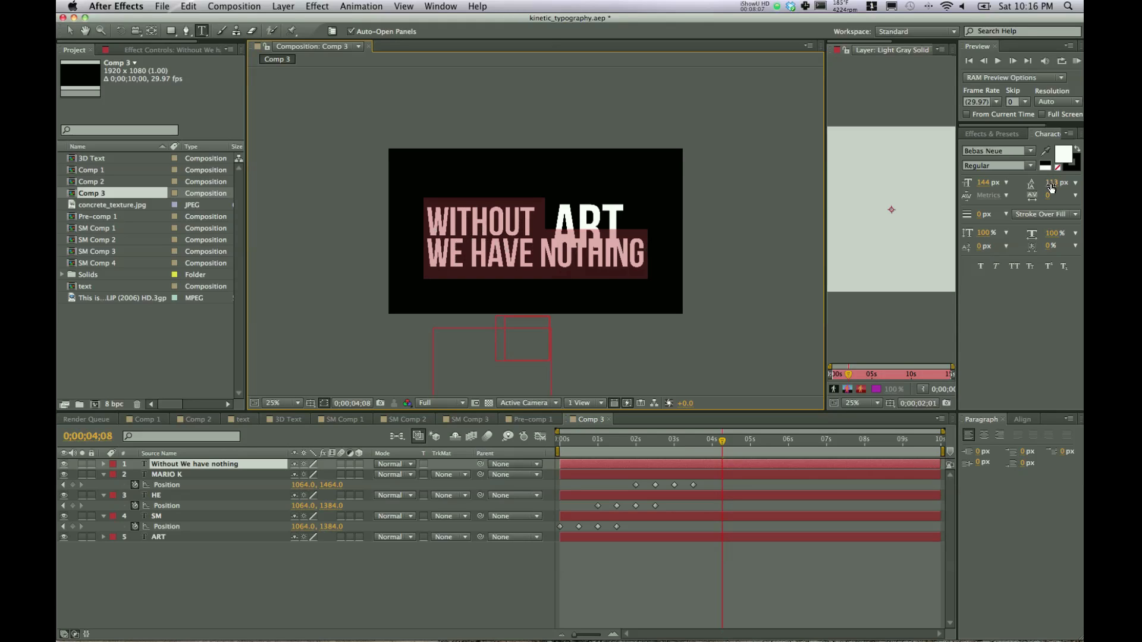
{"action": "mouse_move", "coordinate": [1051, 183]}
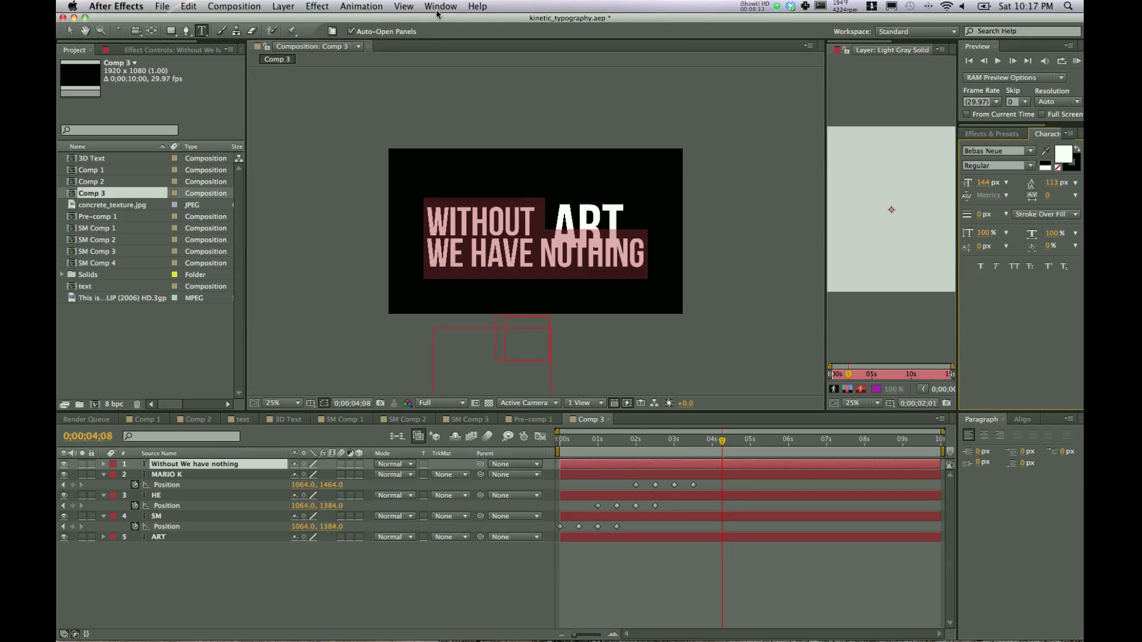
{"action": "left_click", "coordinate": [440, 6]}
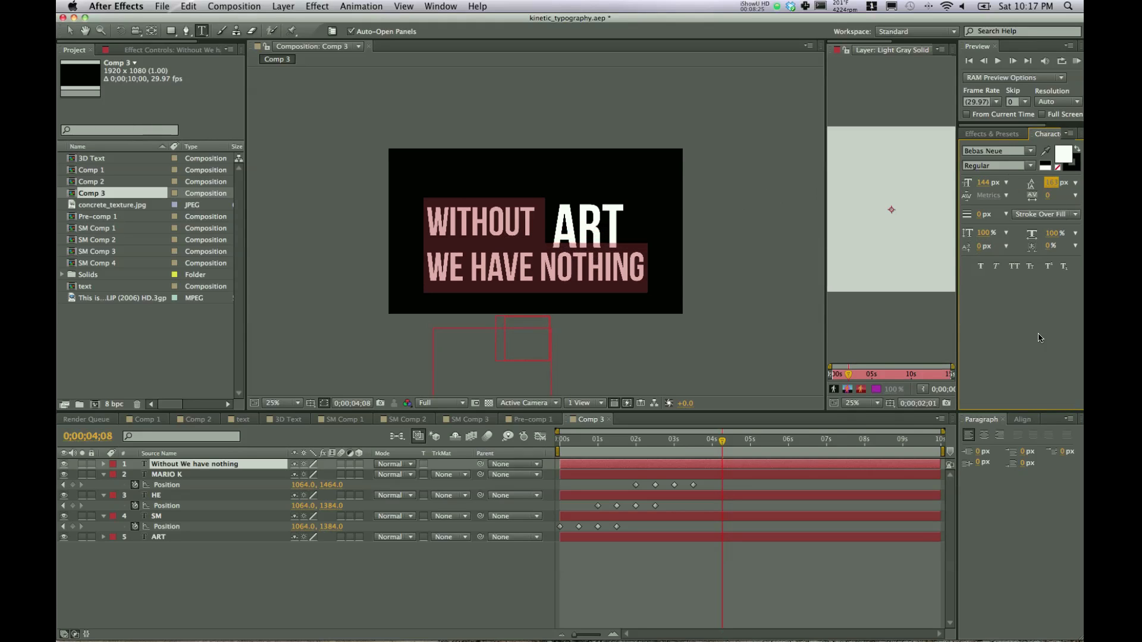
{"action": "left_click", "coordinate": [167, 475]}
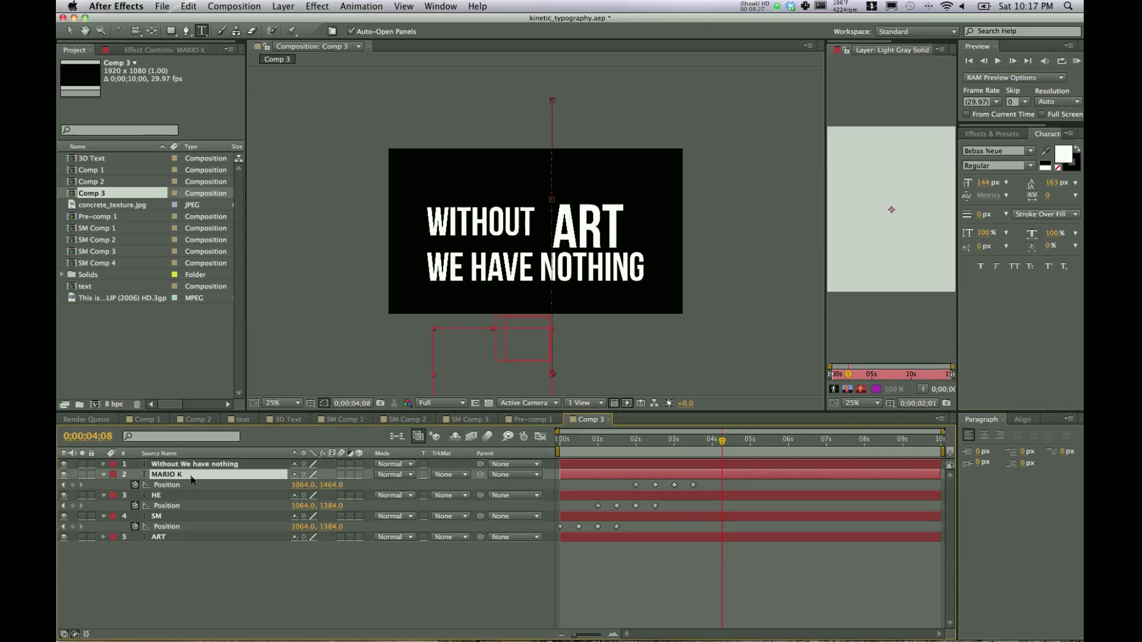
{"action": "left_click", "coordinate": [194, 464]}
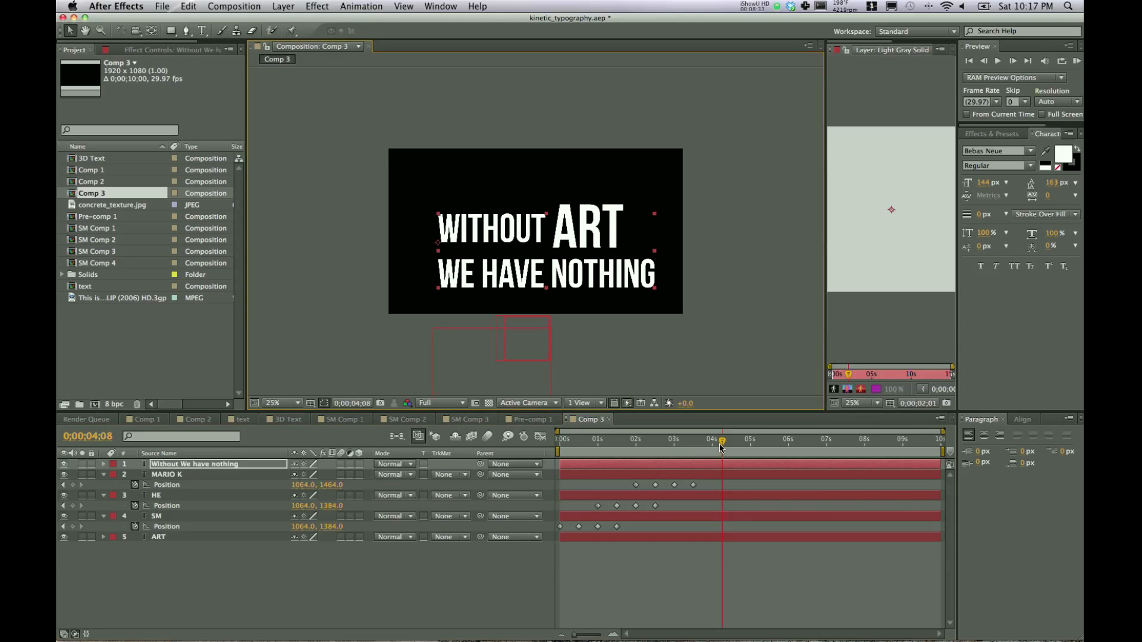
{"action": "left_click", "coordinate": [663, 439]}
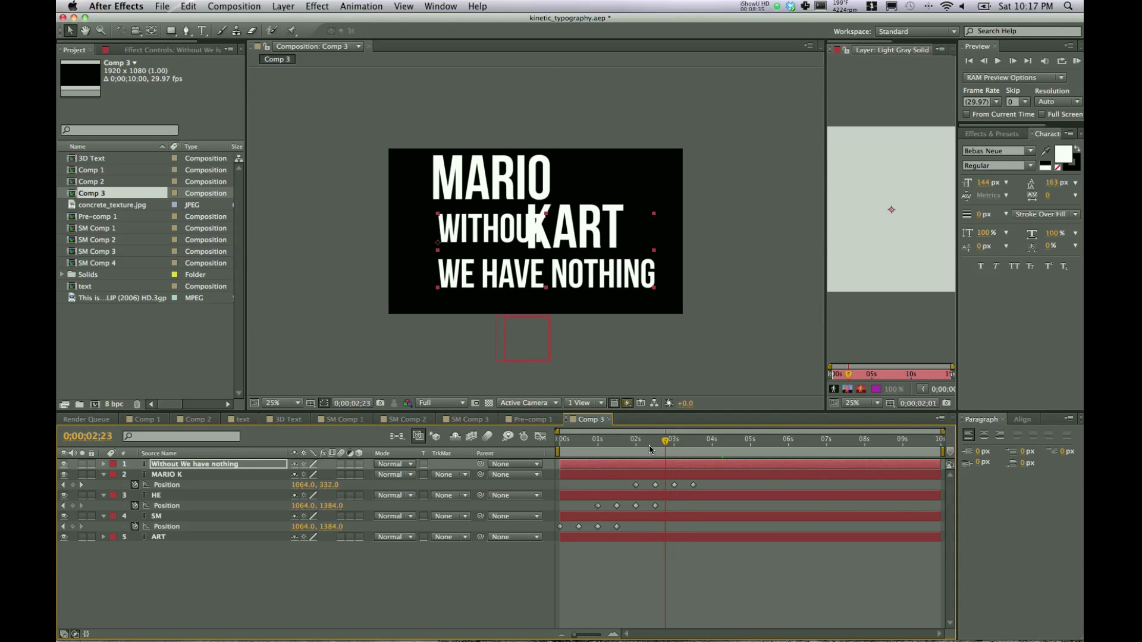
{"action": "left_click", "coordinate": [665, 440]}
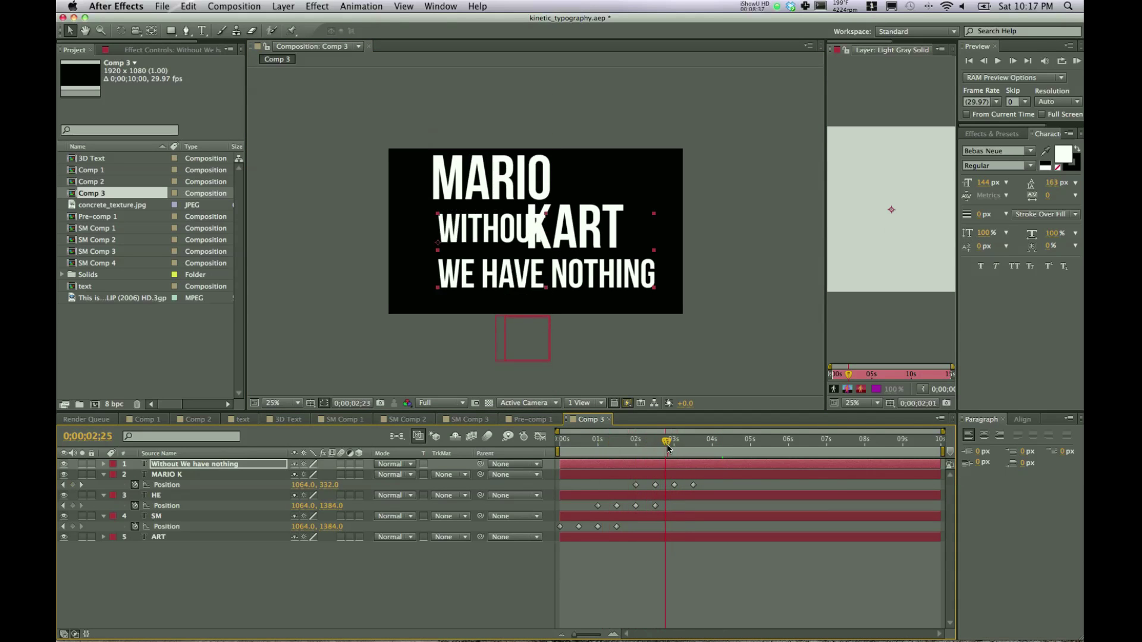
{"action": "left_click", "coordinate": [689, 440]}
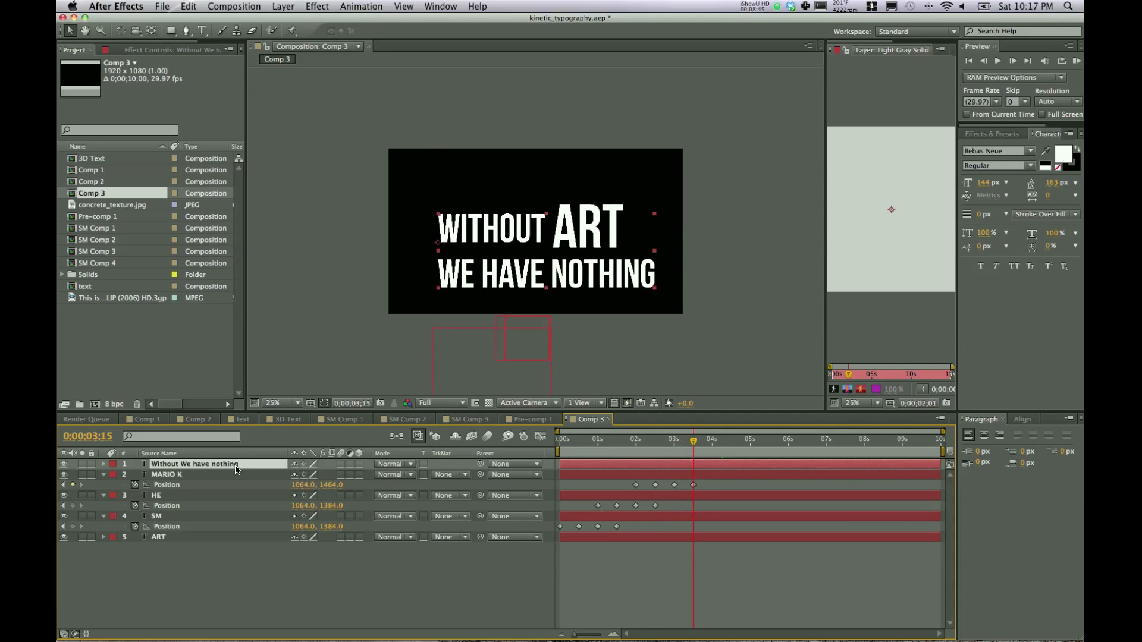
Keyframe the caption's opacity from 0% at 3;15 to 100% around 4;09 so it fades in after MARIO K
{"action": "left_click", "coordinate": [103, 464]}
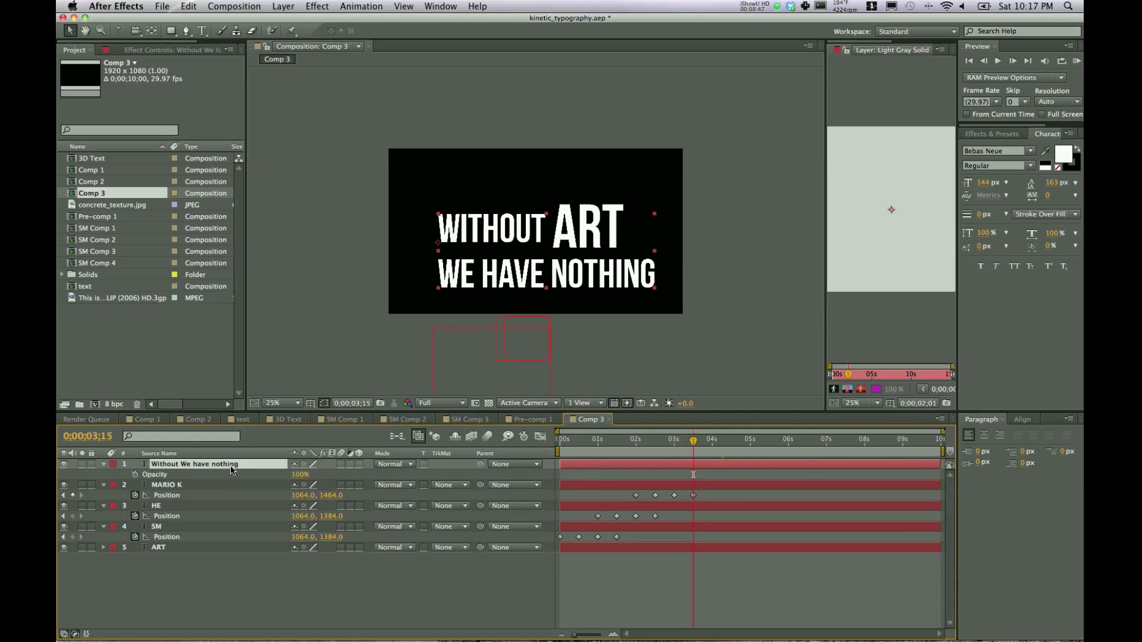
{"action": "mouse_move", "coordinate": [134, 479]}
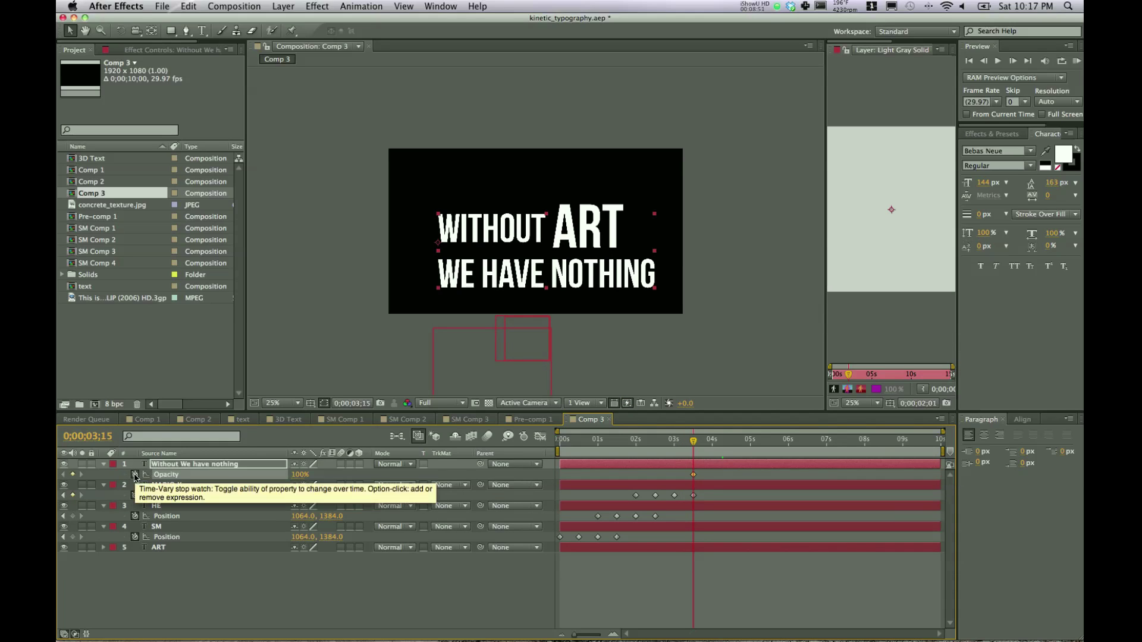
{"action": "left_click", "coordinate": [717, 440]}
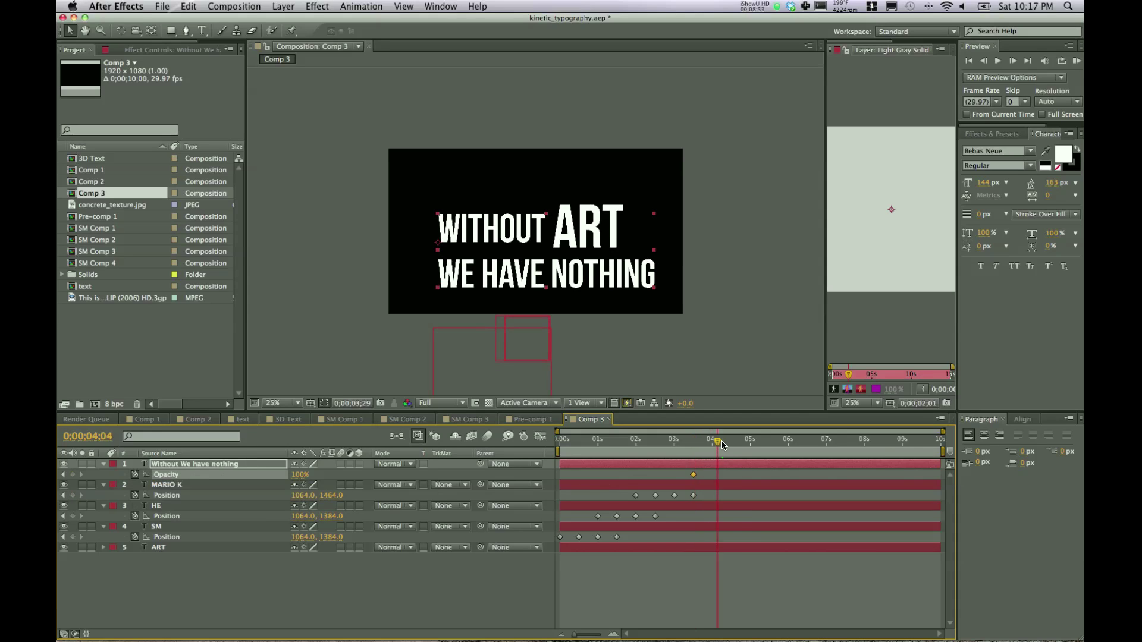
{"action": "left_click", "coordinate": [722, 439]}
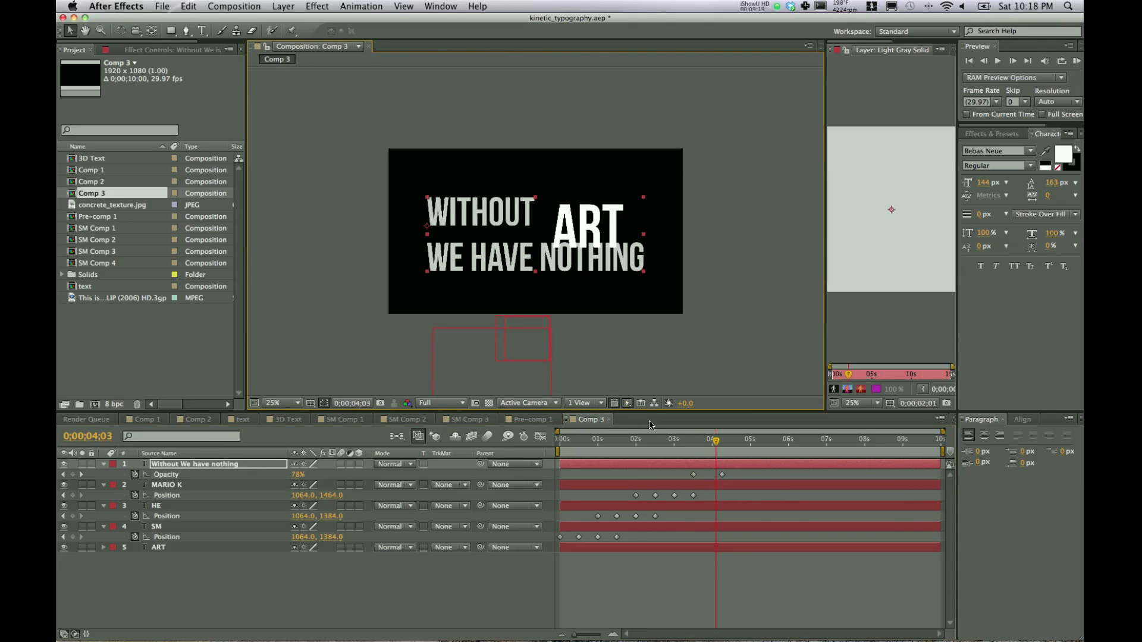
{"action": "left_click", "coordinate": [696, 439]}
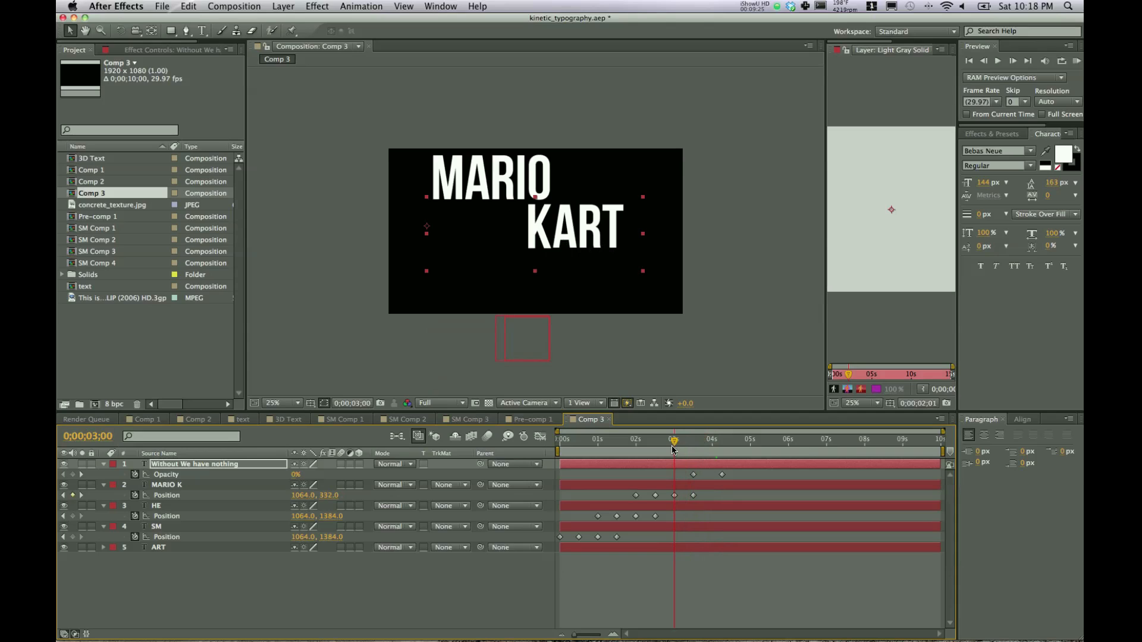
Keyframe ART's position from 1536,648 at 3;00 to 1544,552 at 4;09, rising beside WITHOUT
{"action": "left_click", "coordinate": [159, 547]}
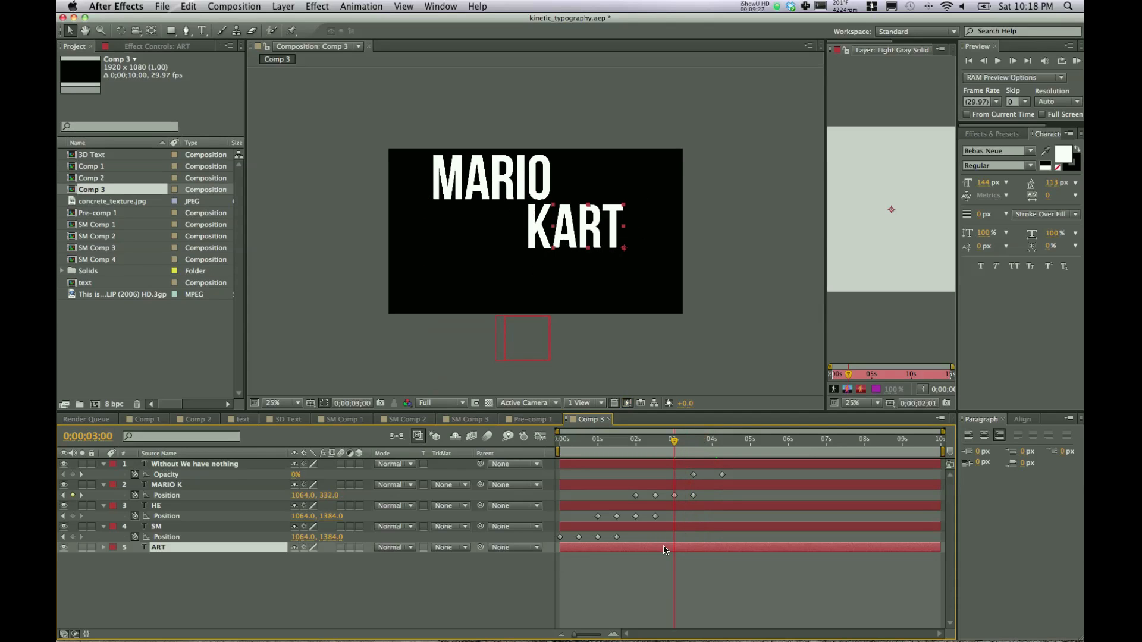
{"action": "left_click", "coordinate": [82, 549]}
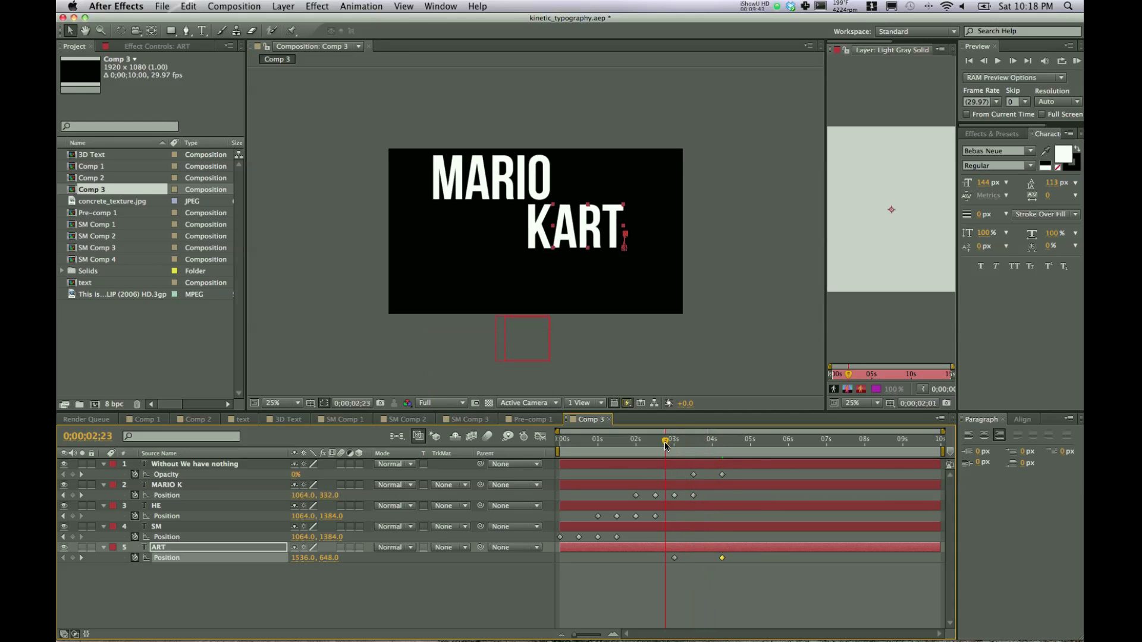
{"action": "left_click", "coordinate": [726, 439]}
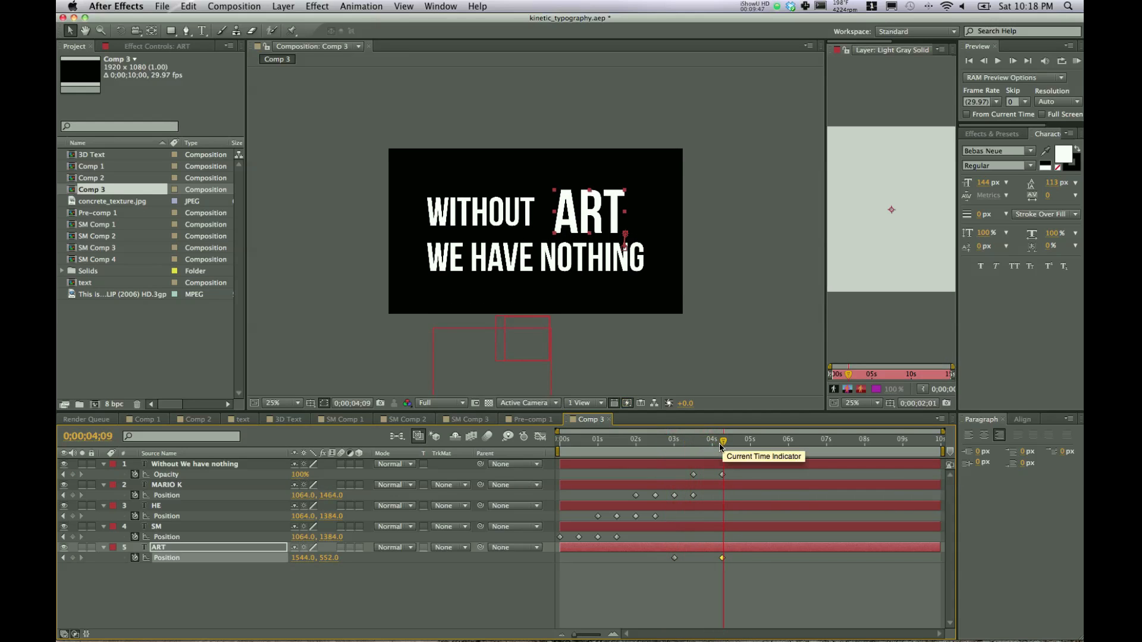
{"action": "mouse_move", "coordinate": [696, 426]}
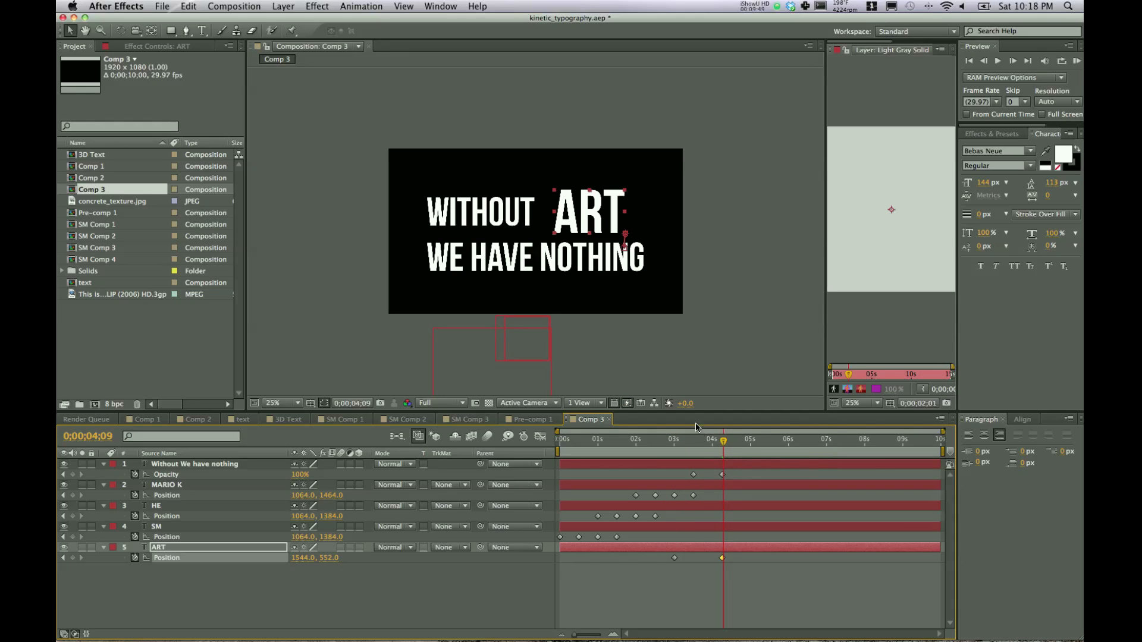
{"action": "mouse_move", "coordinate": [701, 423]}
{"action": "type", "text": "gaus"}
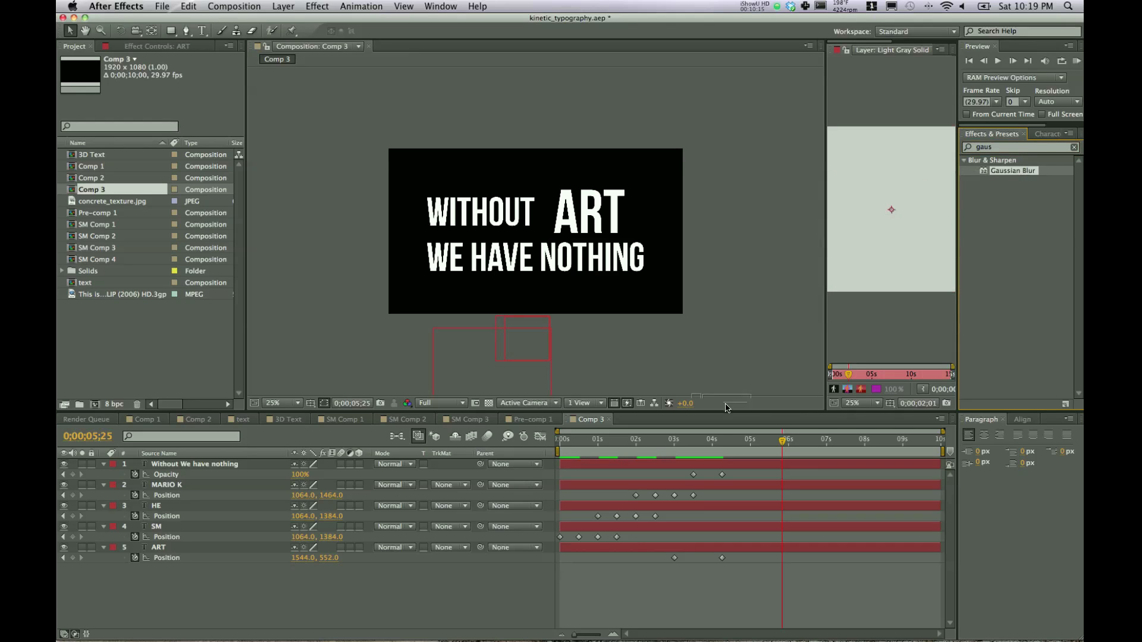
Apply Gaussian Blur to the SM layer and set Blur Dimensions to Vertical
{"action": "left_click", "coordinate": [155, 525]}
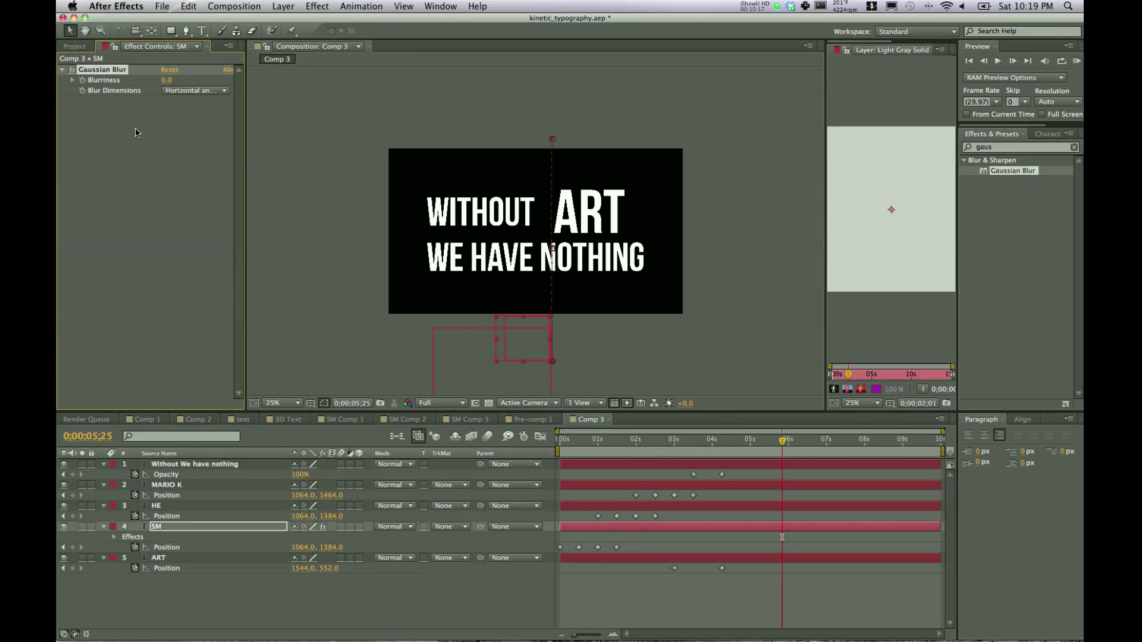
{"action": "mouse_move", "coordinate": [475, 73]}
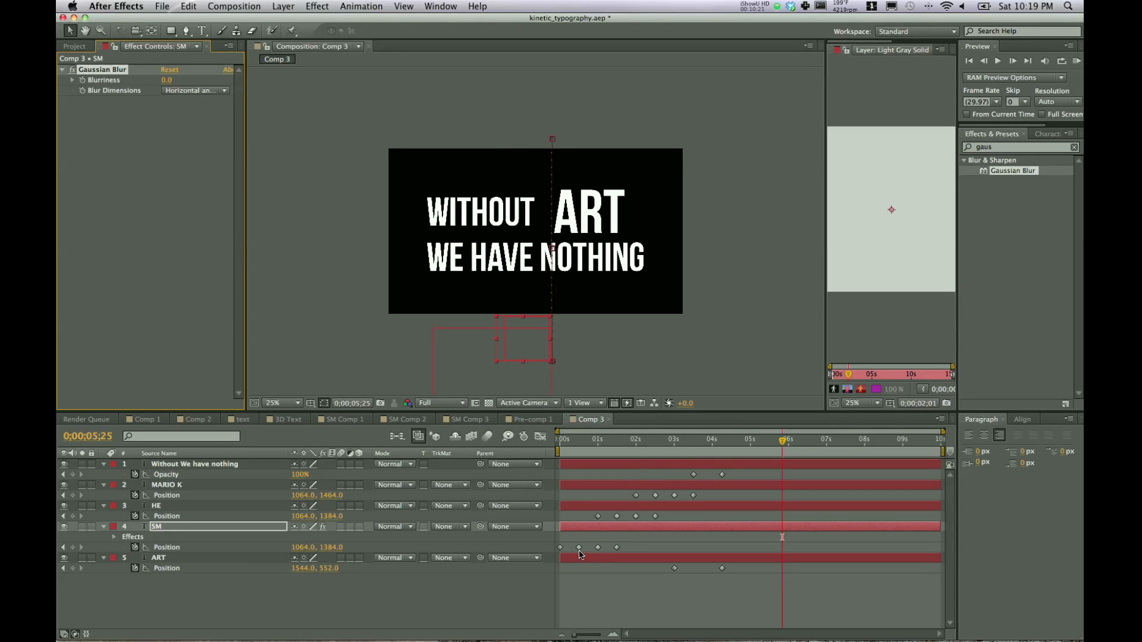
{"action": "mouse_move", "coordinate": [589, 554]}
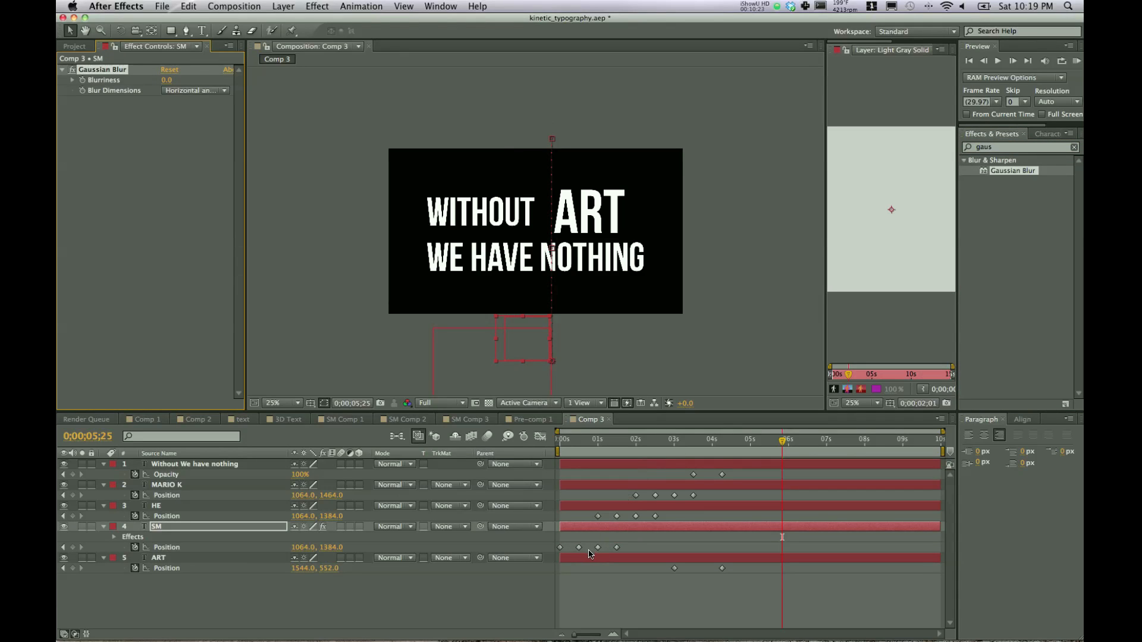
{"action": "left_click", "coordinate": [192, 90]}
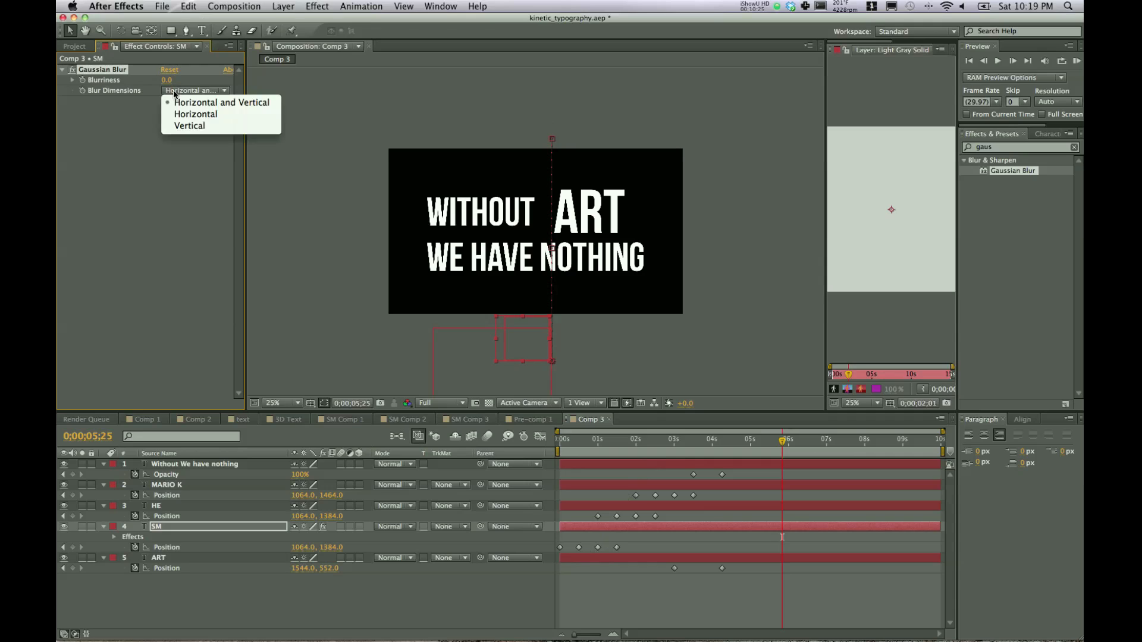
{"action": "left_click", "coordinate": [190, 125]}
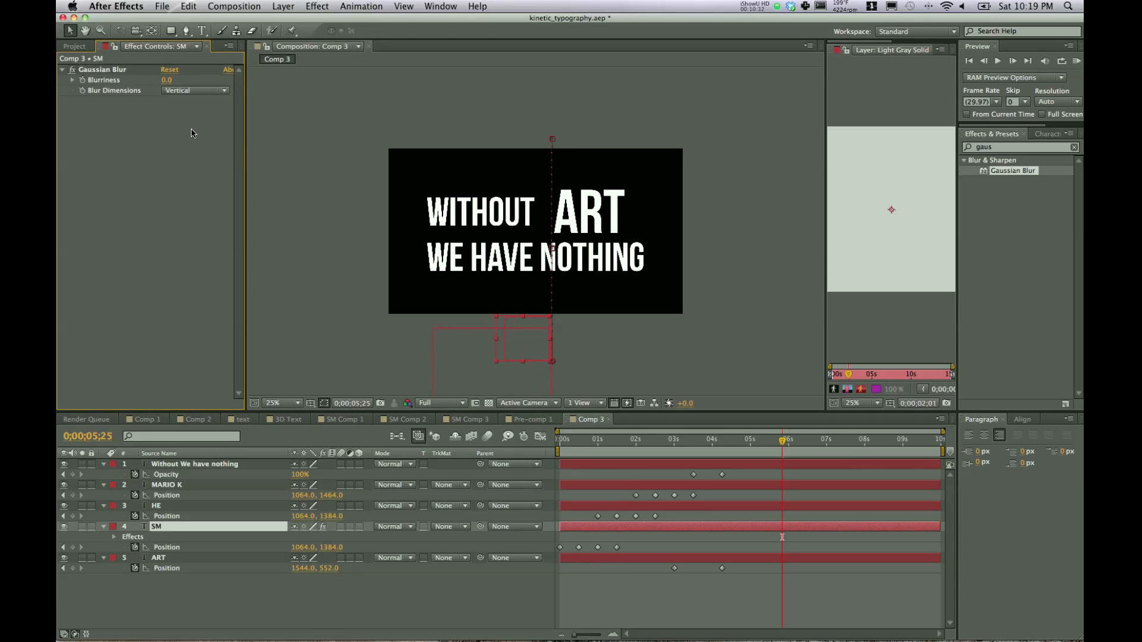
{"action": "mouse_move", "coordinate": [216, 139]}
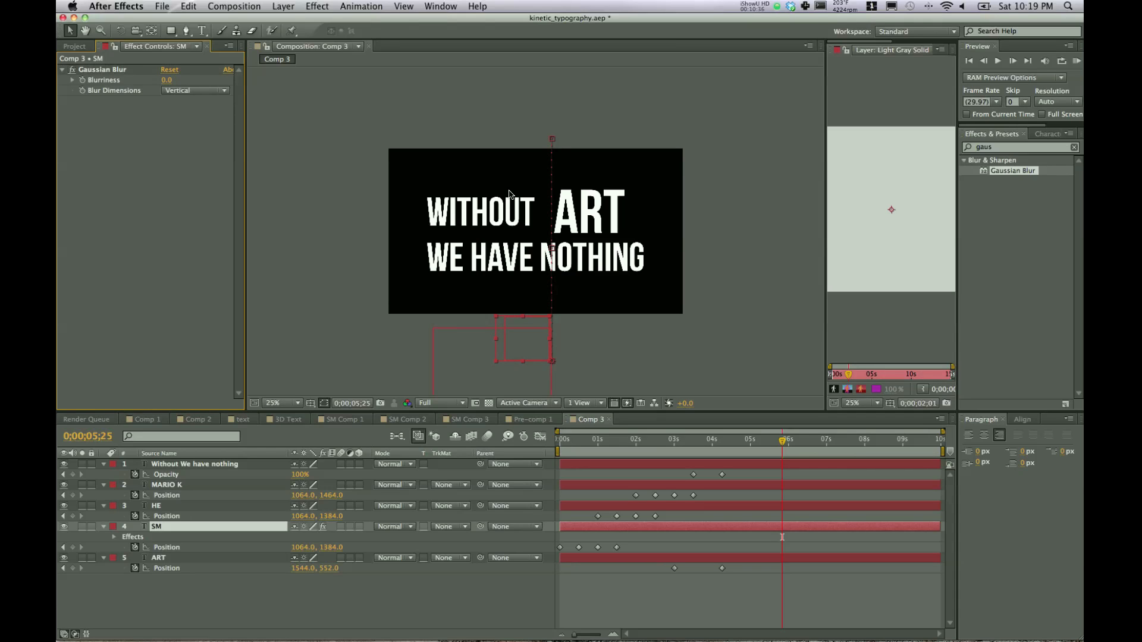
{"action": "mouse_move", "coordinate": [679, 238]}
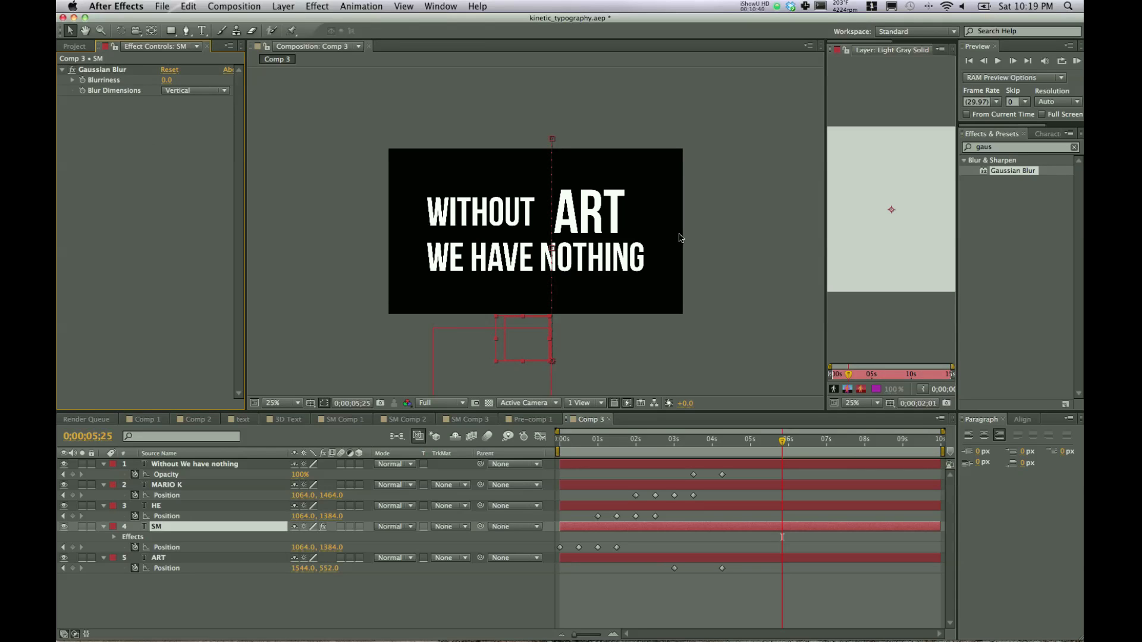
{"action": "mouse_move", "coordinate": [803, 237]}
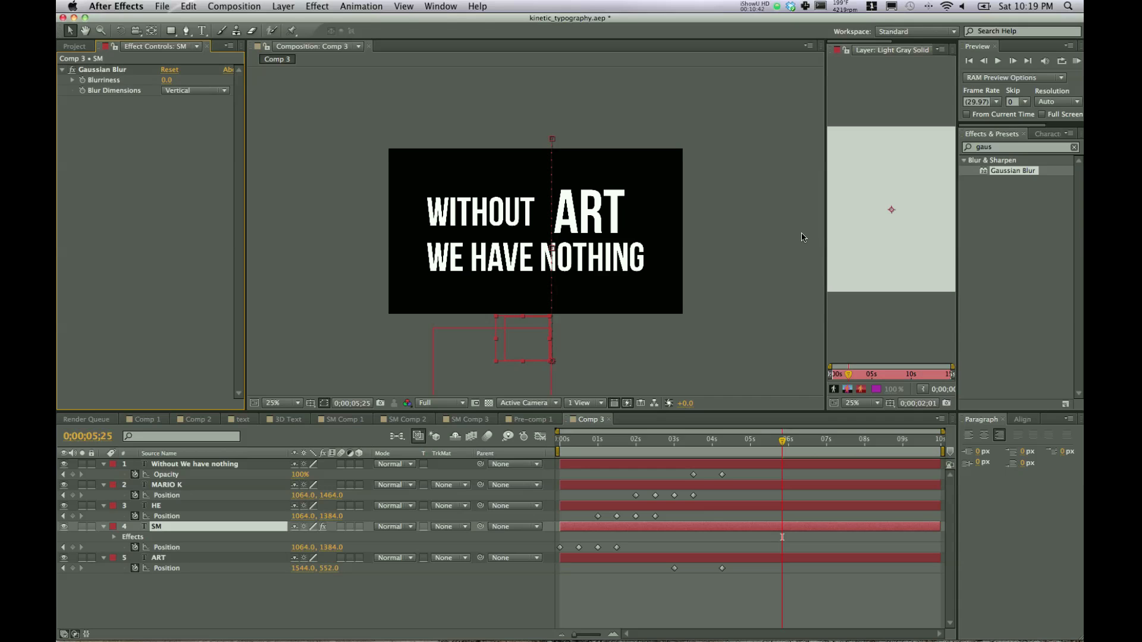